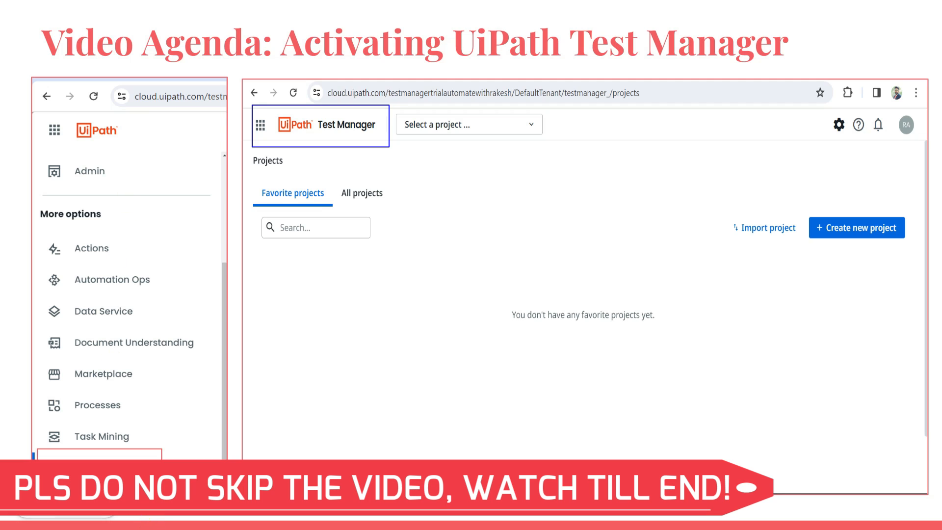
{"action": "mouse_move", "coordinate": [356, 178]}
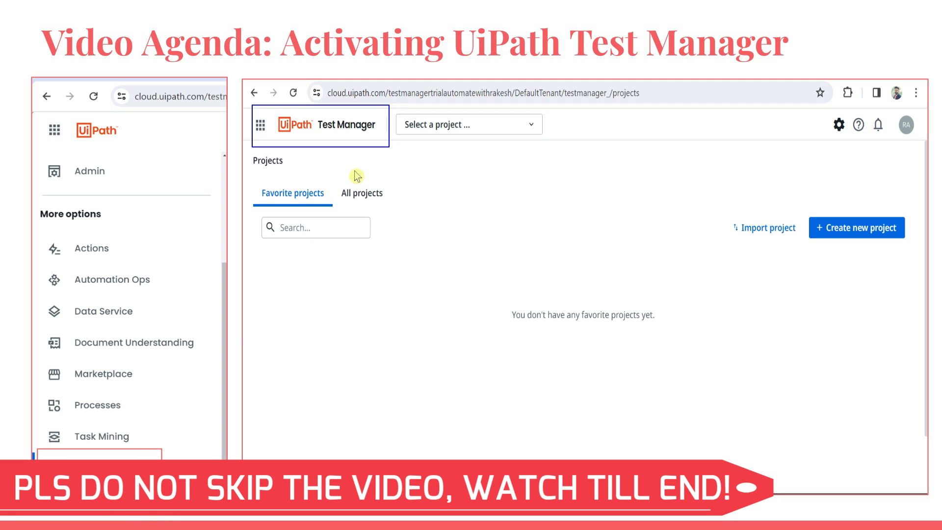
{"action": "mouse_move", "coordinate": [449, 157]}
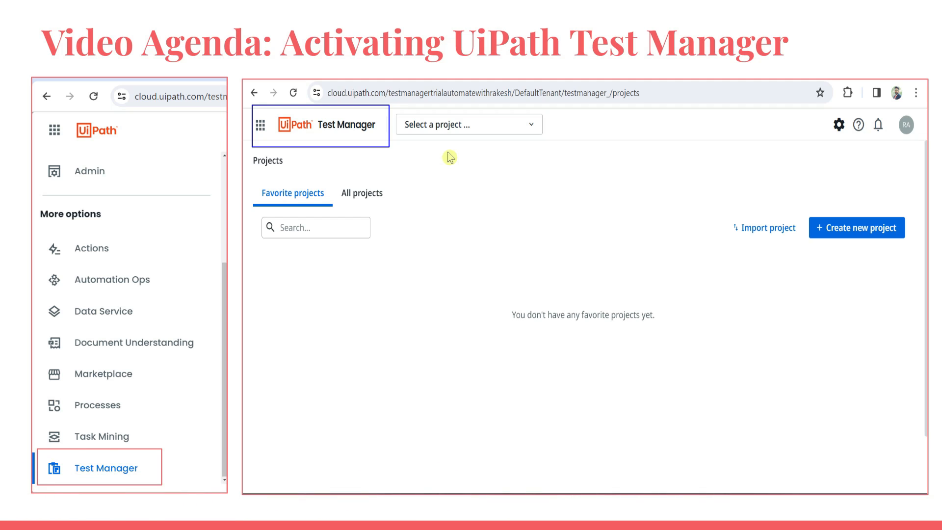
Search Google for 'UIPATH TEST MANAGER' and open the 'Automate with Test Manager' result
{"action": "type", "text": "U"}
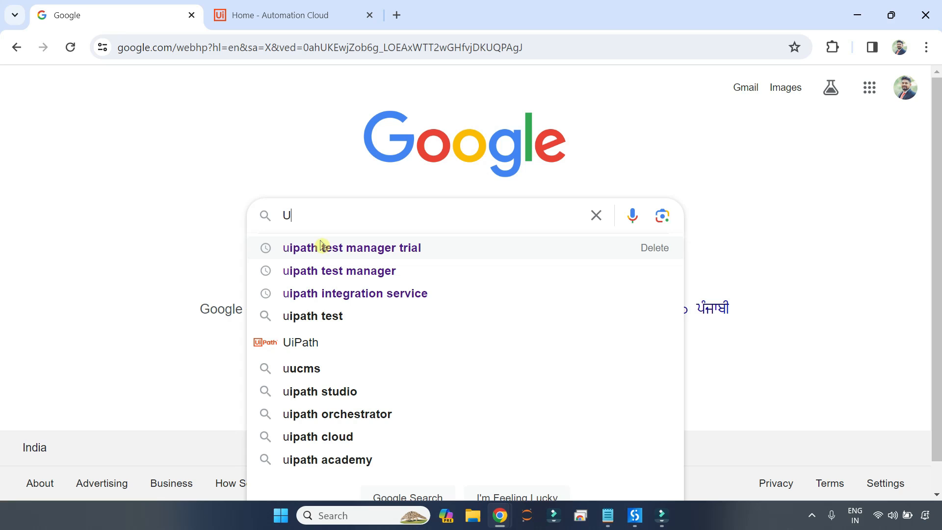
{"action": "type", "text": "IPATH"}
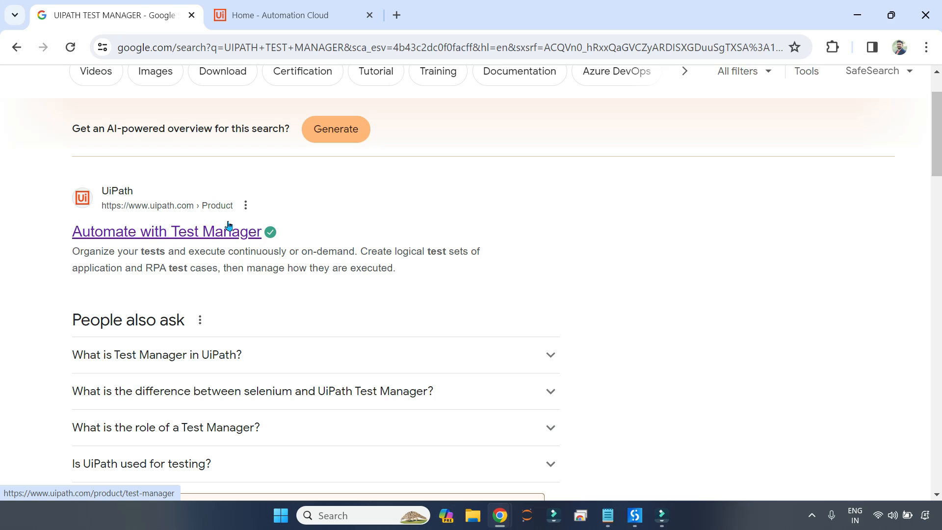
{"action": "left_click", "coordinate": [166, 232]}
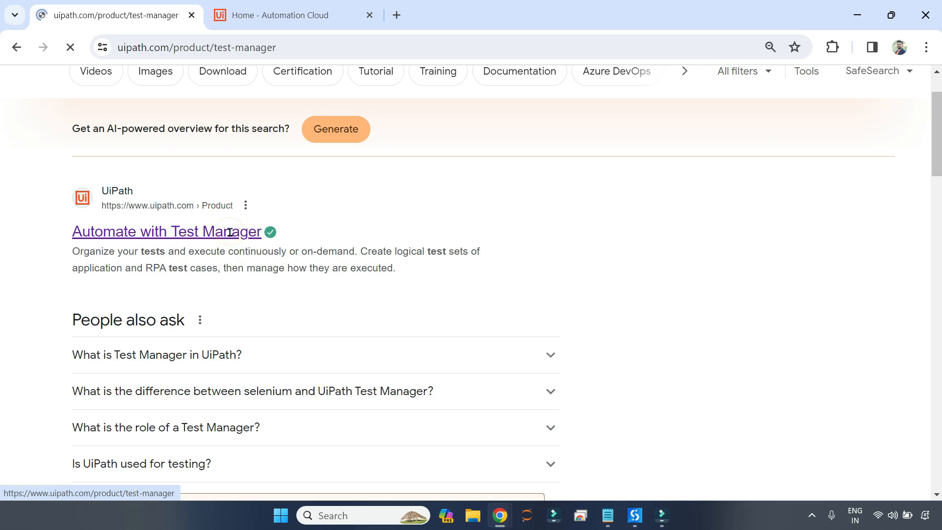
Start the free Test Manager trial from the uipath.com Test Manager product page
{"action": "left_click", "coordinate": [166, 231]}
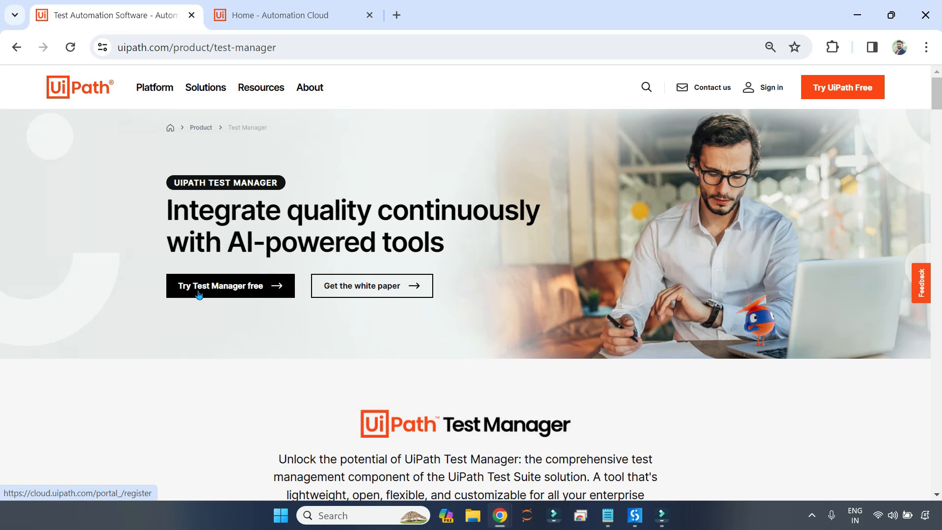
{"action": "mouse_move", "coordinate": [228, 295]}
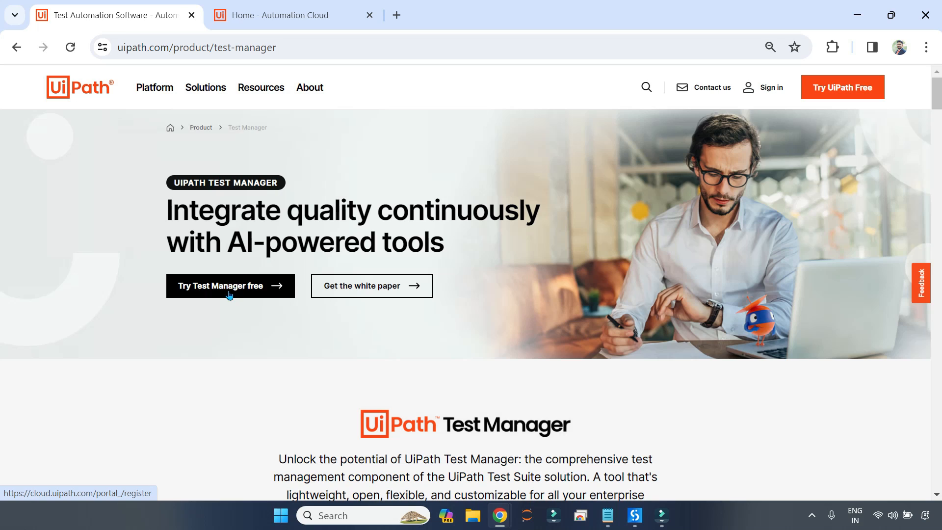
{"action": "left_click", "coordinate": [223, 286]}
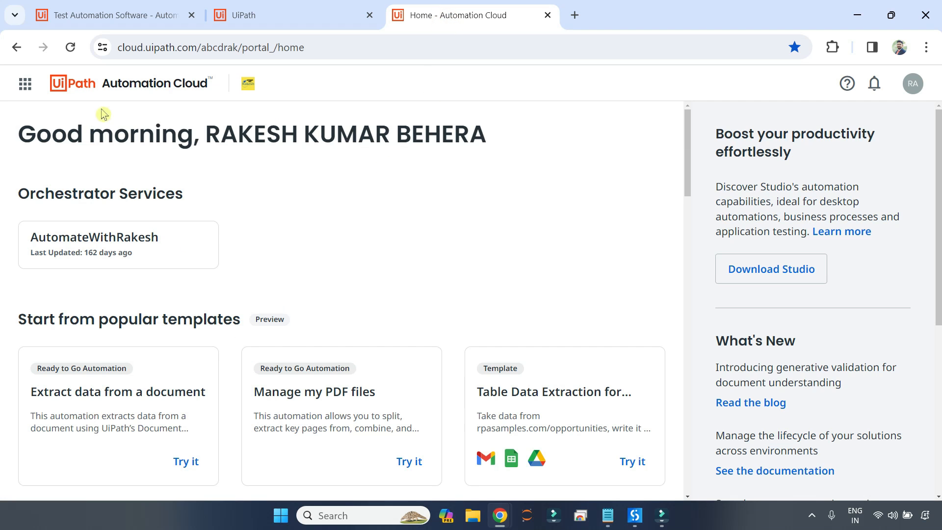
{"action": "mouse_move", "coordinate": [660, 78]}
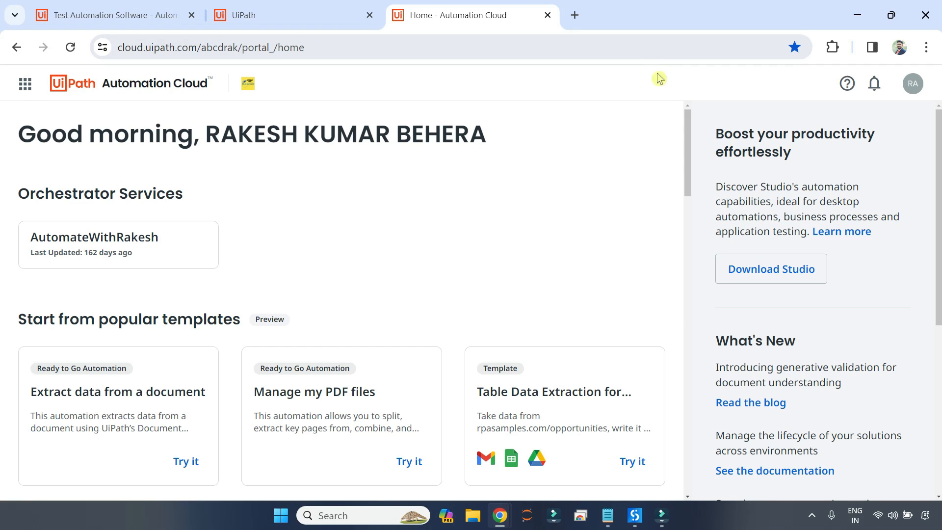
{"action": "mouse_move", "coordinate": [912, 83]}
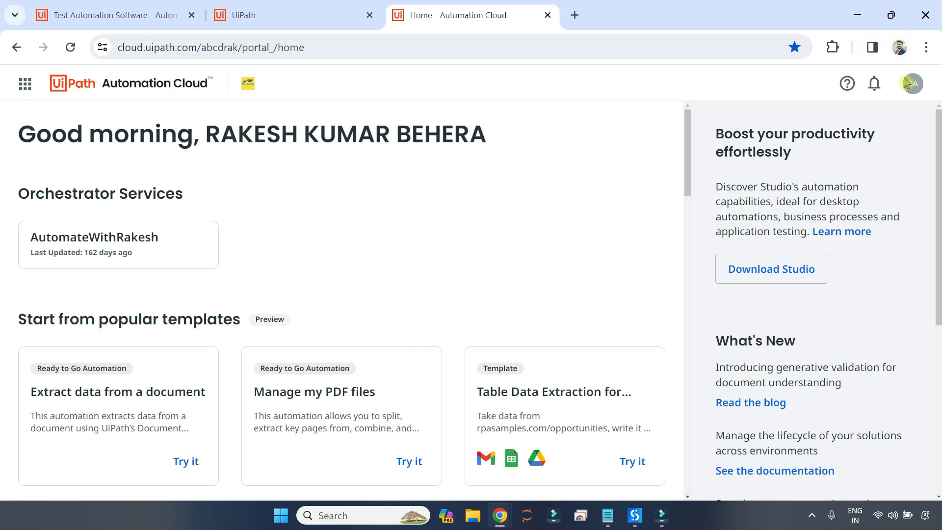
Leave the Automation Cloud home via the profile avatar to reach the sign-up organization list
{"action": "left_click", "coordinate": [911, 82]}
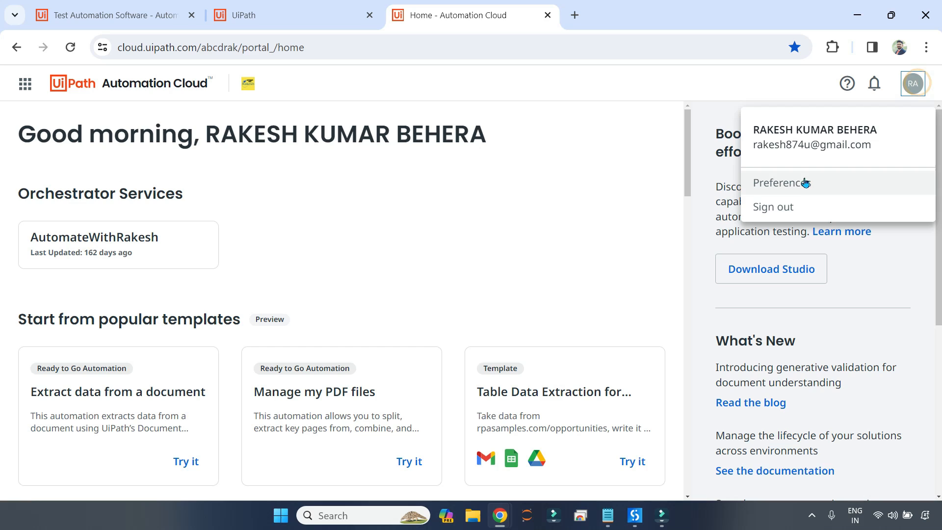
{"action": "left_click", "coordinate": [772, 207]}
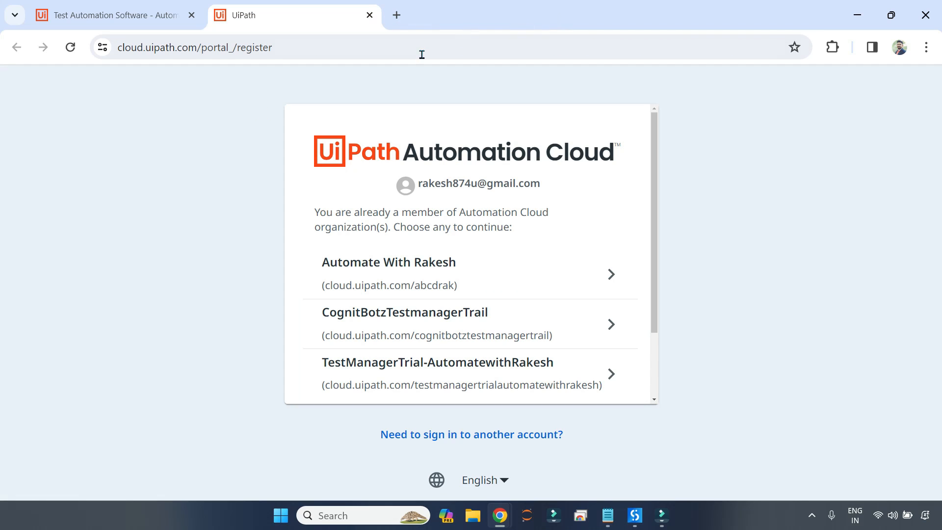
{"action": "mouse_move", "coordinate": [229, 85]}
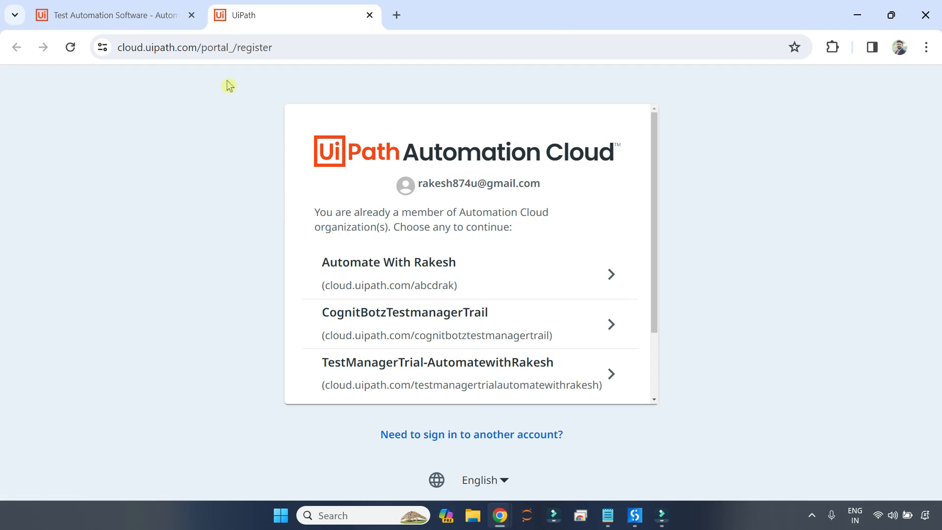
{"action": "mouse_move", "coordinate": [445, 275]}
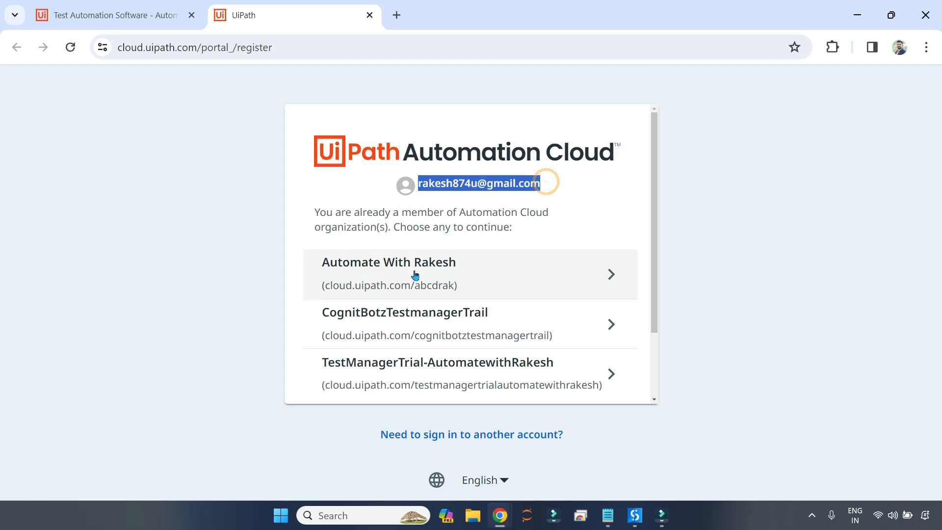
Choose 'Create a New Organization' below the existing organization list
{"action": "scroll", "scroll_direction": "down", "scroll_amount": 3}
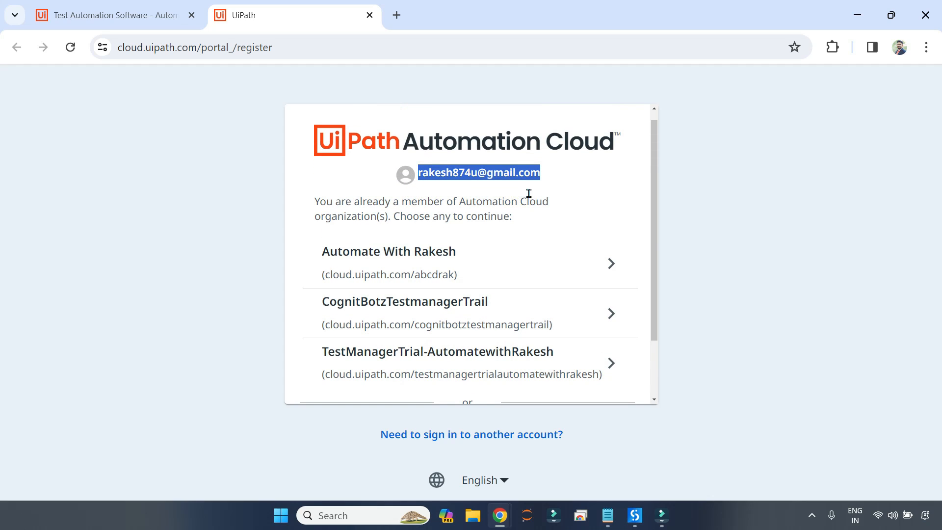
{"action": "scroll", "scroll_direction": "down", "scroll_amount": 3}
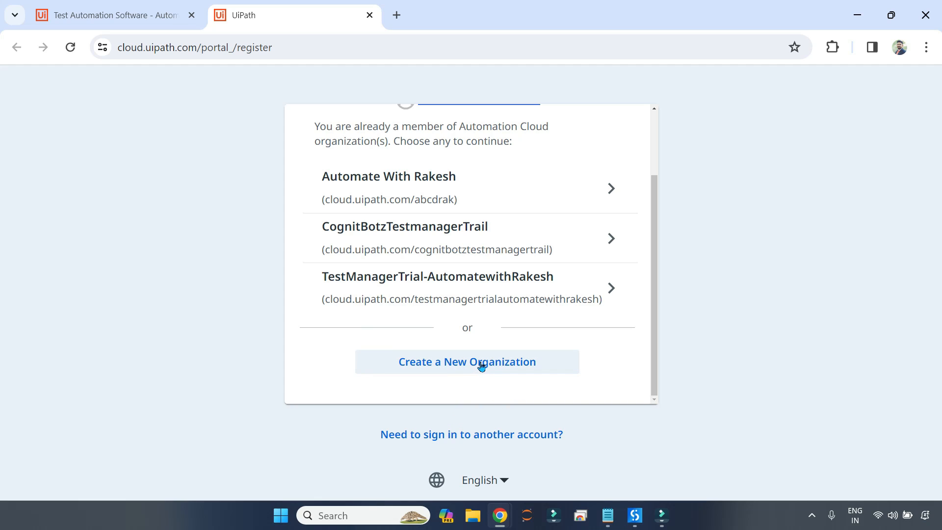
{"action": "mouse_move", "coordinate": [462, 186]}
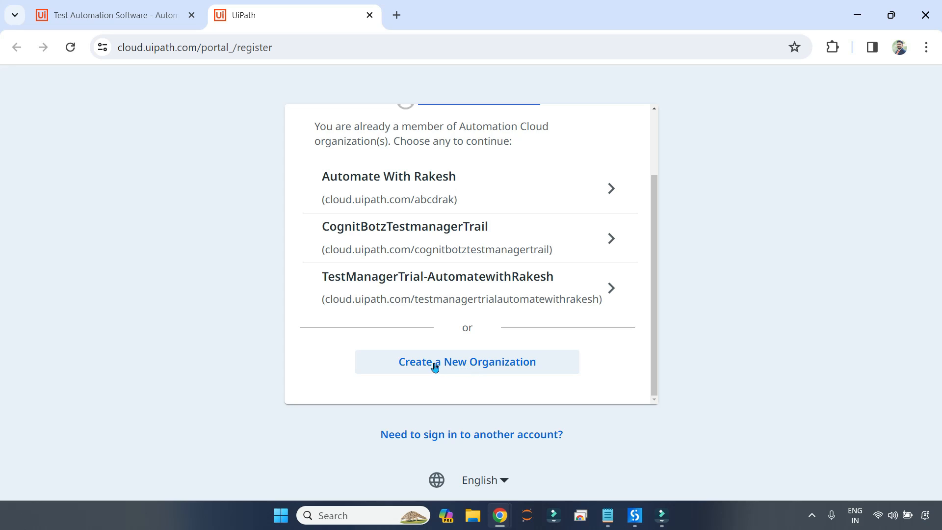
{"action": "mouse_move", "coordinate": [498, 367]}
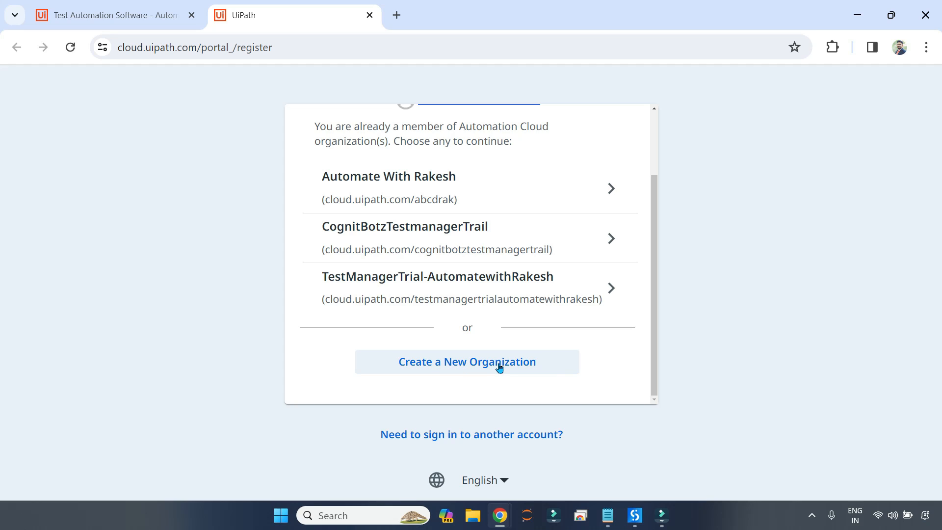
{"action": "mouse_move", "coordinate": [499, 366]}
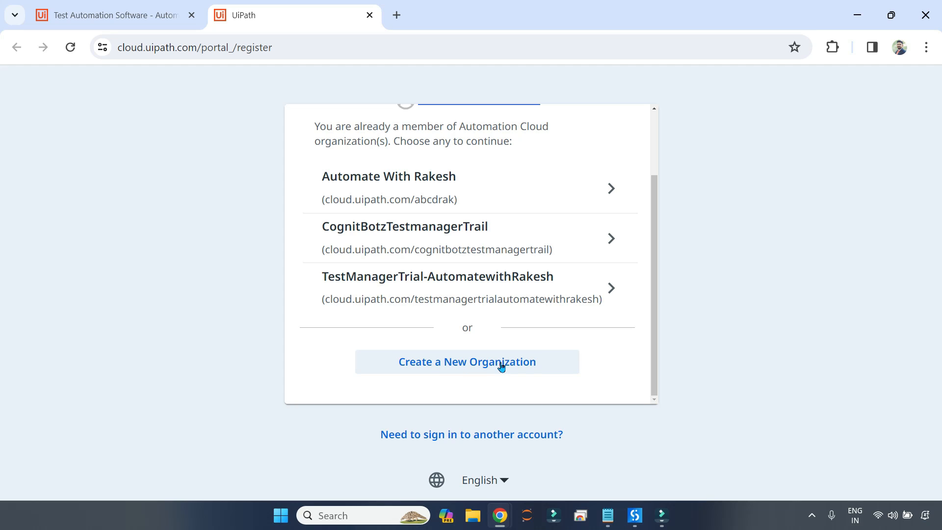
{"action": "left_click", "coordinate": [467, 361]}
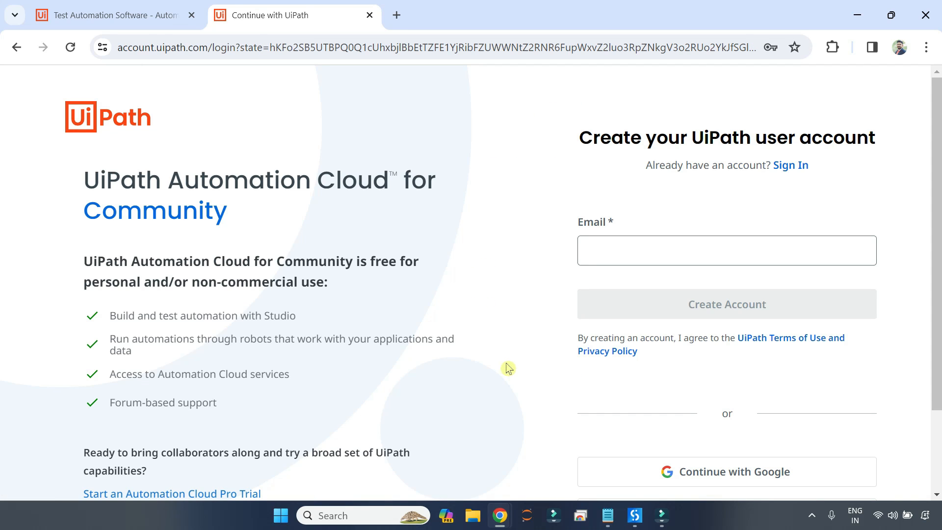
Continue the UiPath account creation with Google instead of an email address
{"action": "left_click", "coordinate": [725, 251]}
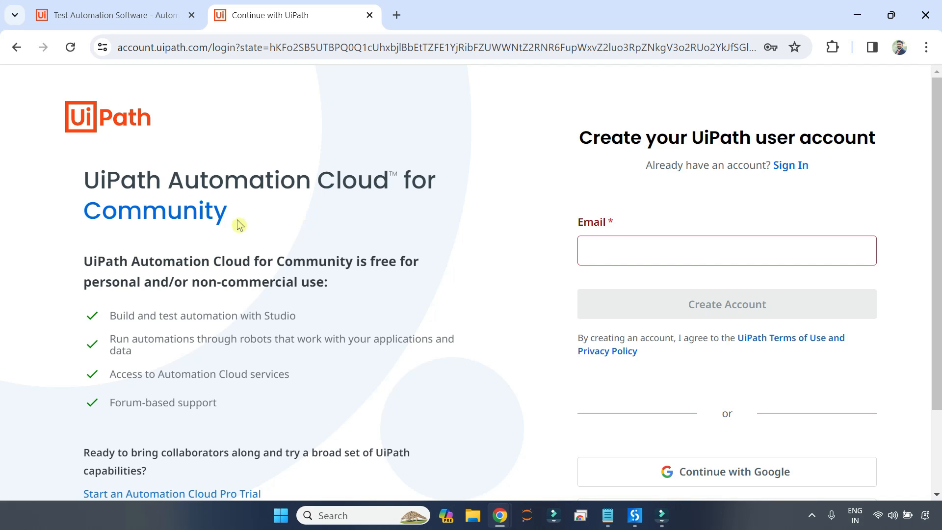
{"action": "scroll", "scroll_direction": "down", "scroll_amount": 3}
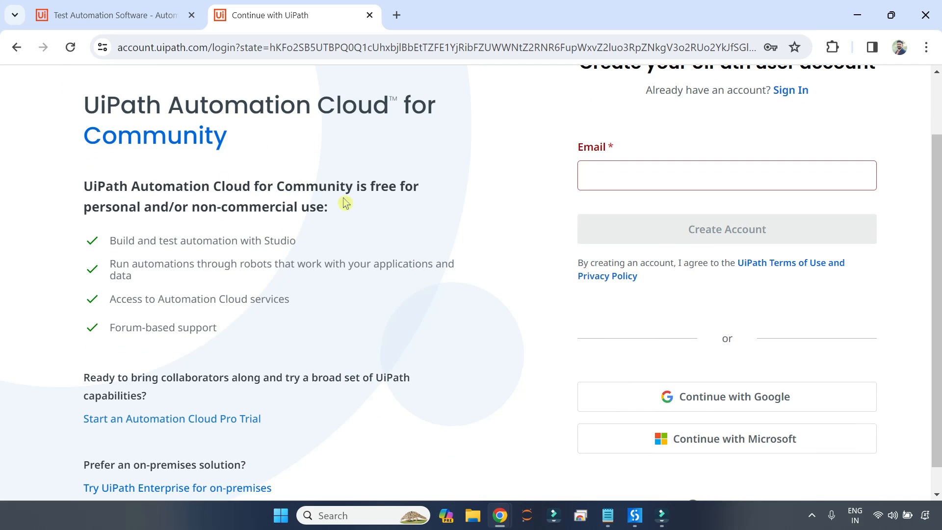
{"action": "mouse_move", "coordinate": [197, 224]}
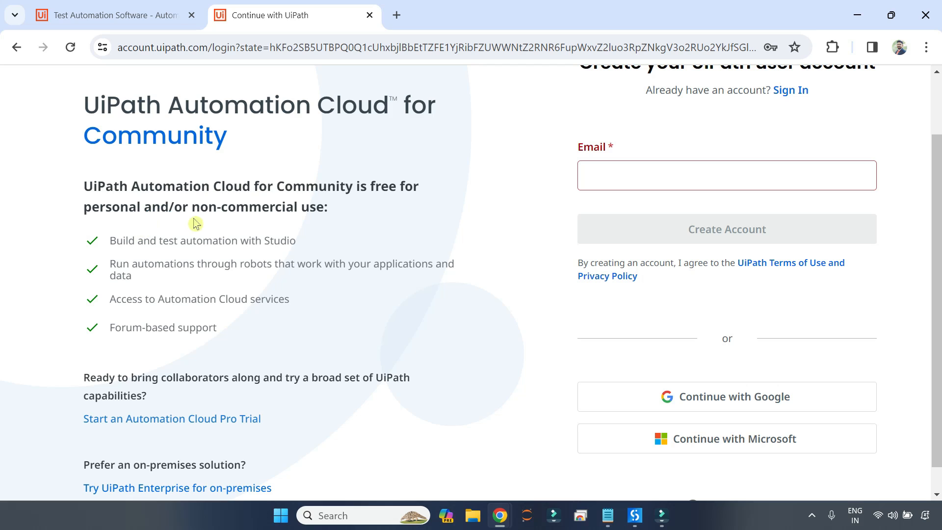
{"action": "mouse_move", "coordinate": [140, 255]}
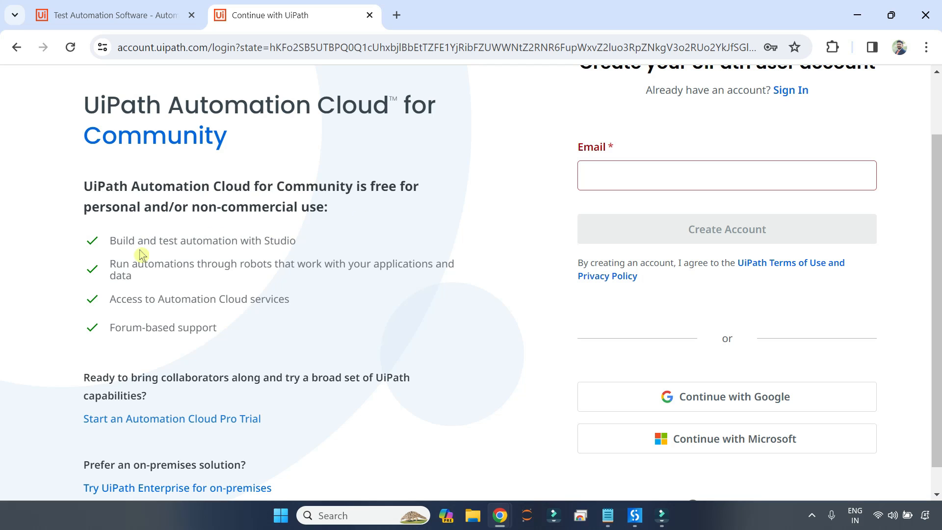
{"action": "mouse_move", "coordinate": [130, 271]}
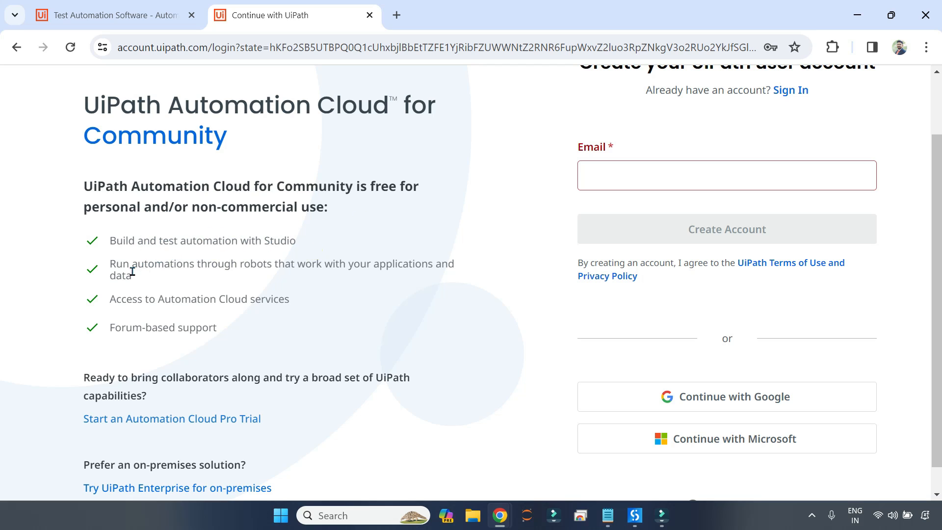
{"action": "mouse_move", "coordinate": [371, 282]}
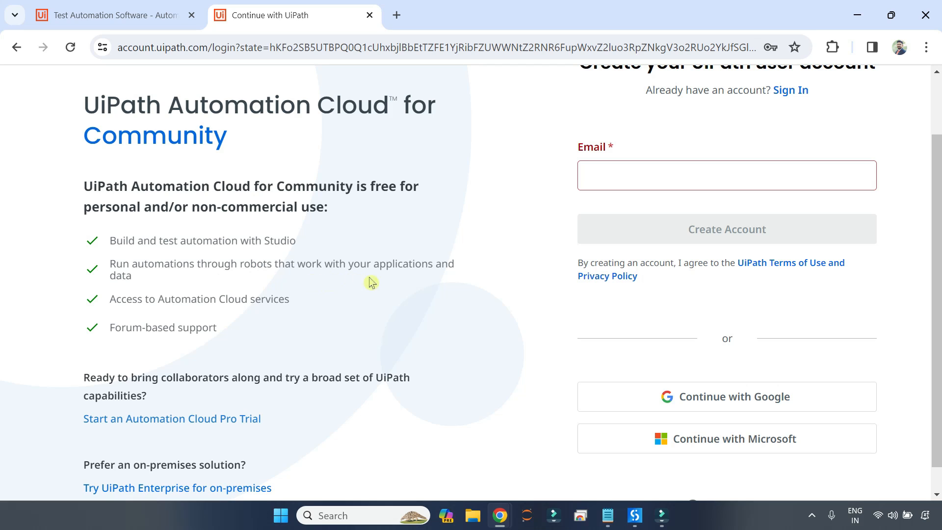
{"action": "mouse_move", "coordinate": [302, 314]}
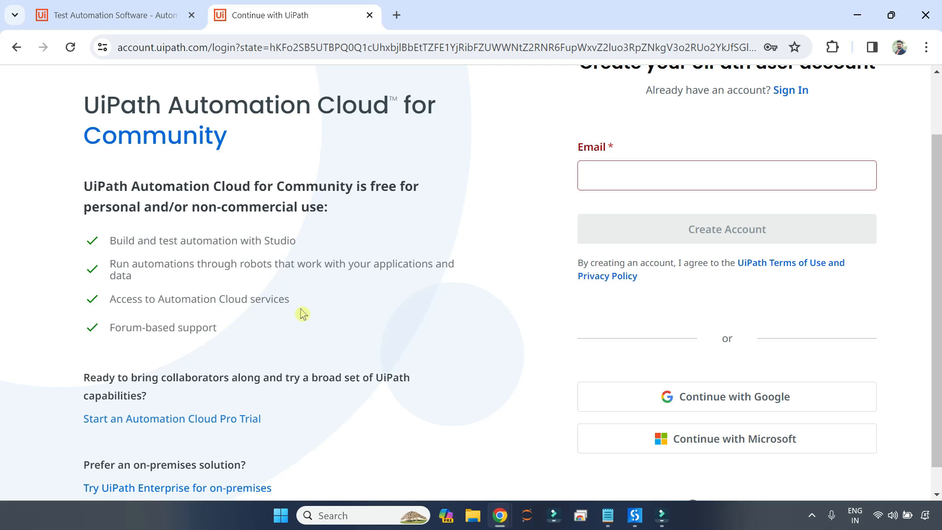
{"action": "scroll", "scroll_direction": "down", "scroll_amount": 3}
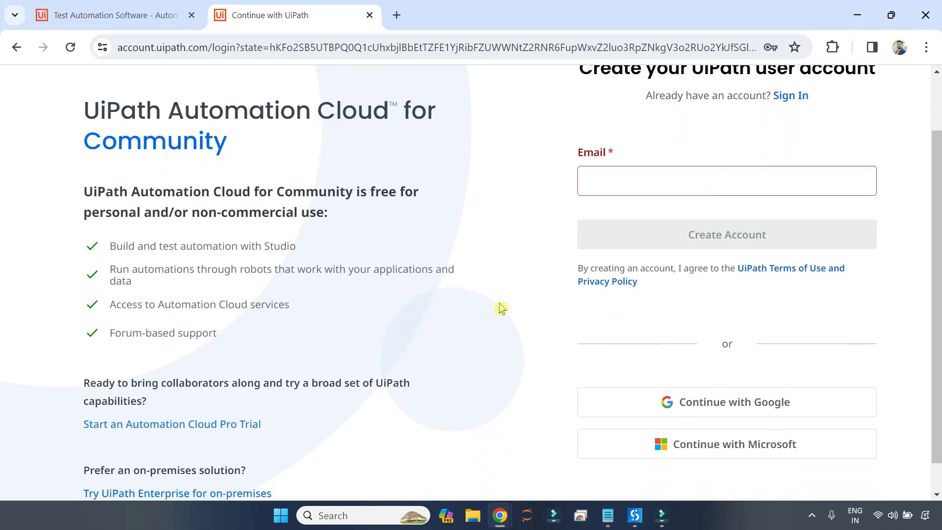
{"action": "scroll", "scroll_direction": "down", "scroll_amount": 3}
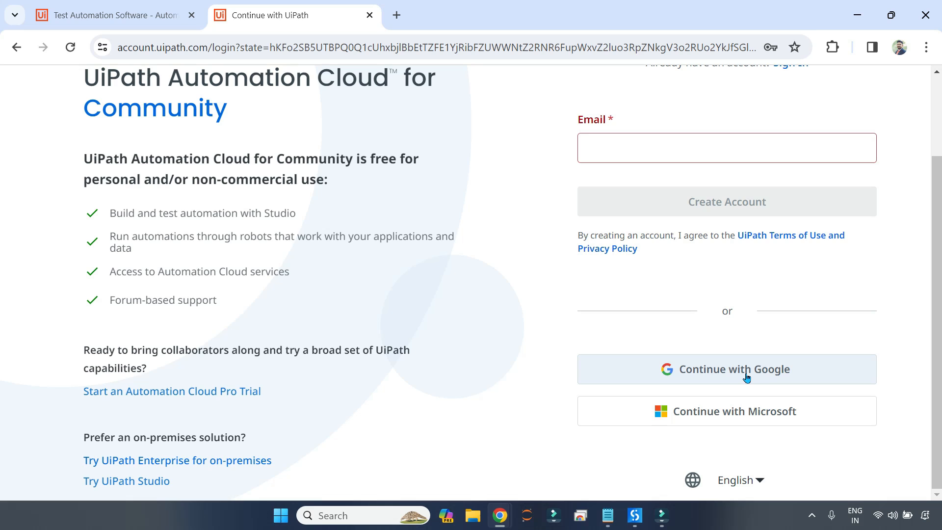
{"action": "left_click", "coordinate": [726, 369]}
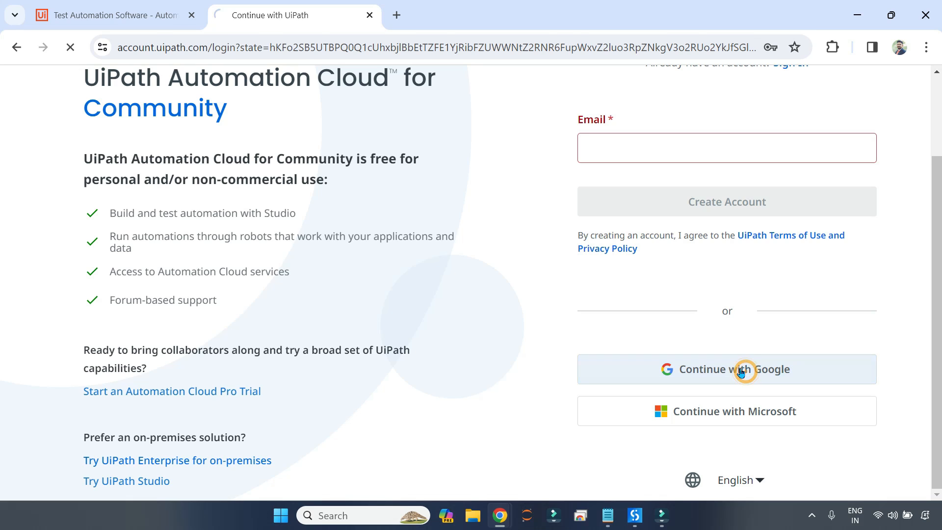
{"action": "left_click", "coordinate": [725, 369]}
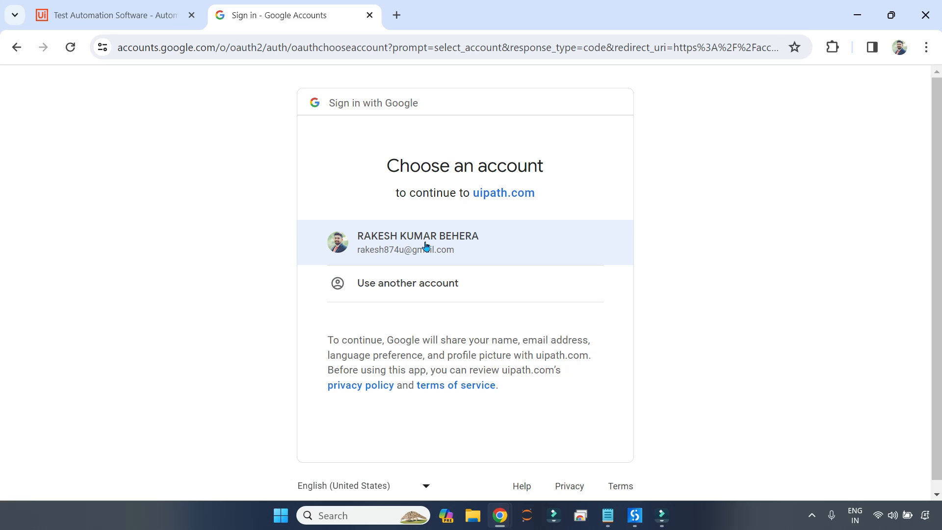
Pick the existing Google account in the chooser to sign in to uipath.com
{"action": "left_click", "coordinate": [417, 242]}
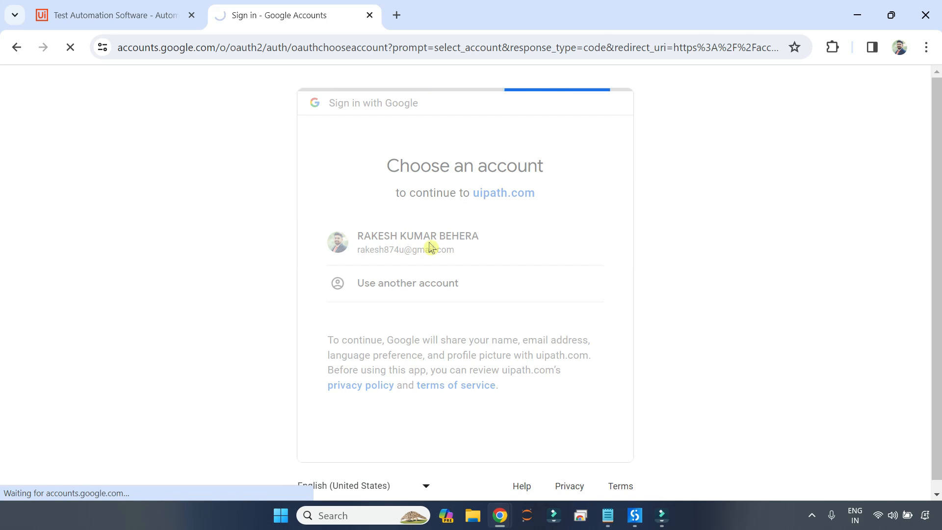
{"action": "left_click", "coordinate": [416, 242]}
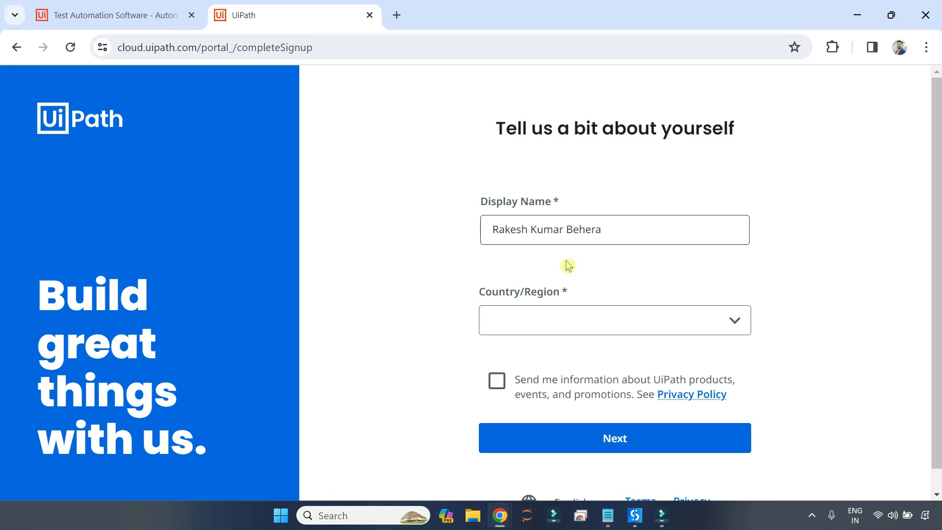
Set the profile to India, Karnataka with product news opted in, and proceed to organization setup
{"action": "left_click", "coordinate": [614, 320]}
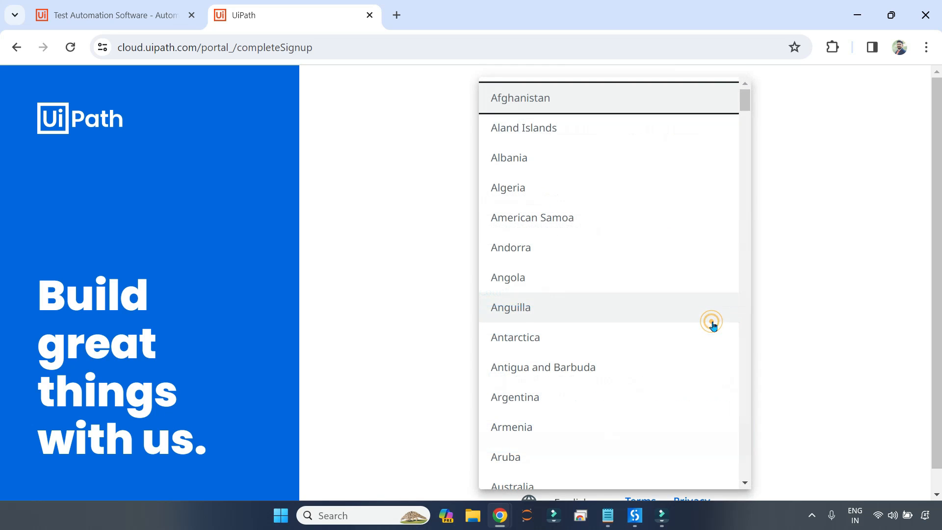
{"action": "scroll", "scroll_direction": "down", "scroll_amount": 3}
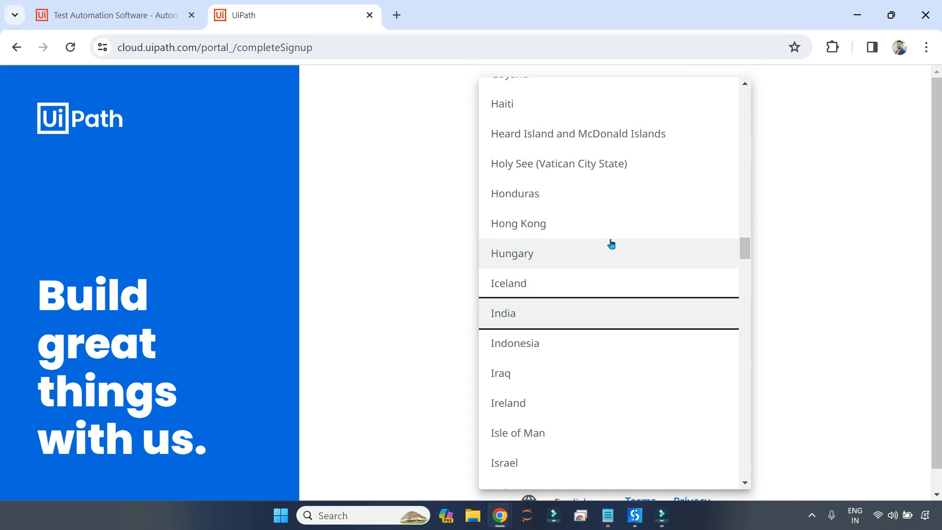
{"action": "left_click", "coordinate": [502, 313]}
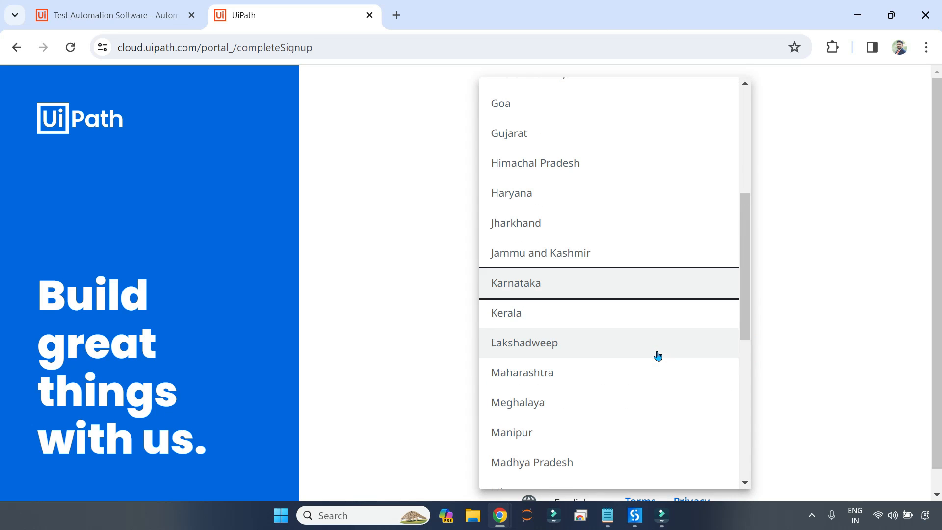
{"action": "left_click", "coordinate": [515, 283]}
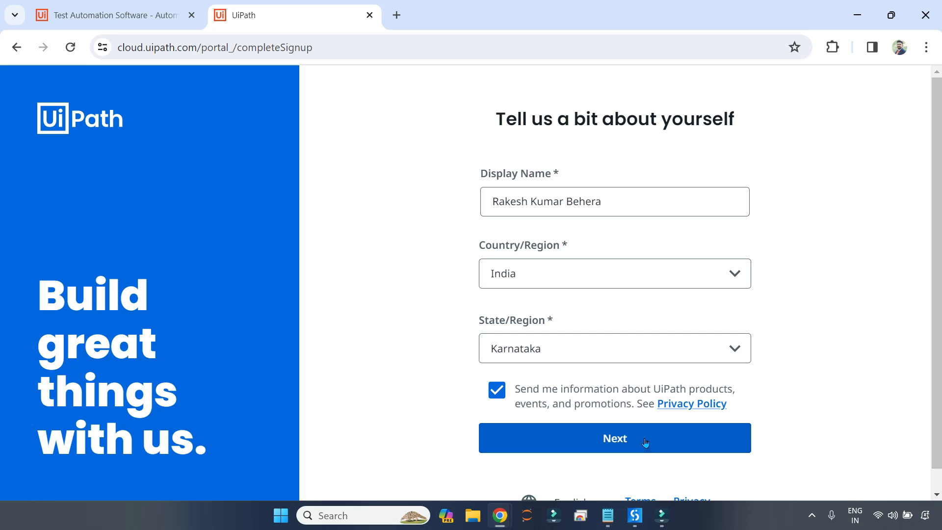
{"action": "left_click", "coordinate": [614, 437]}
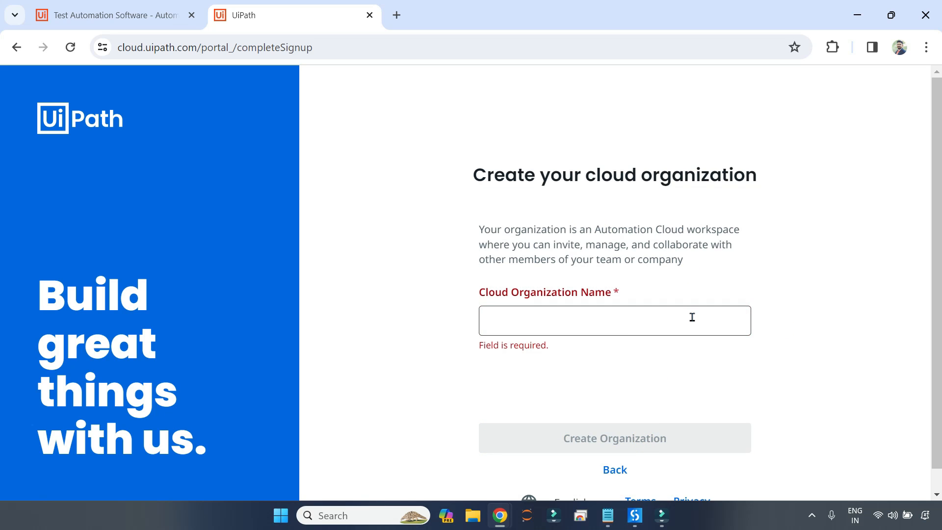
Name the cloud organization 'TestManagerAutomateWithRakesh' and submit its creation
{"action": "type", "text": "tES"}
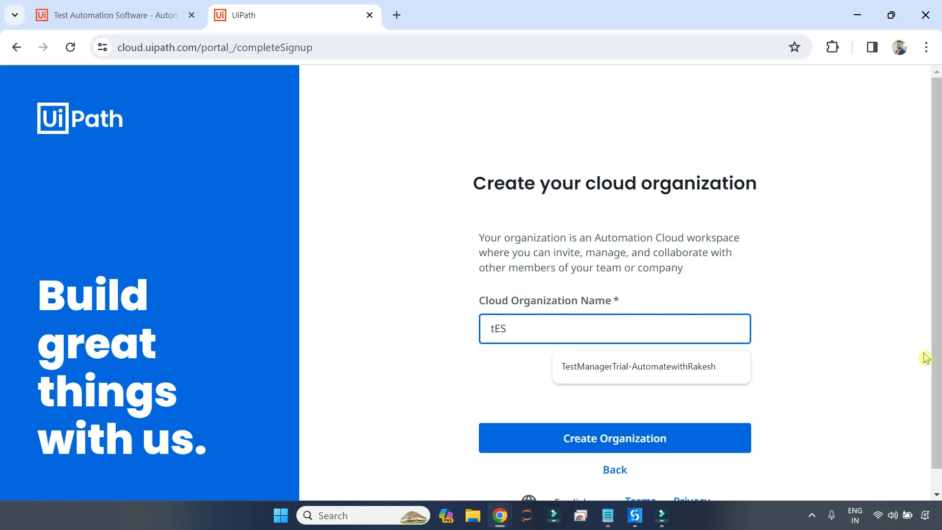
{"action": "key", "text": "Backspace"}
{"action": "type", "text": "T"}
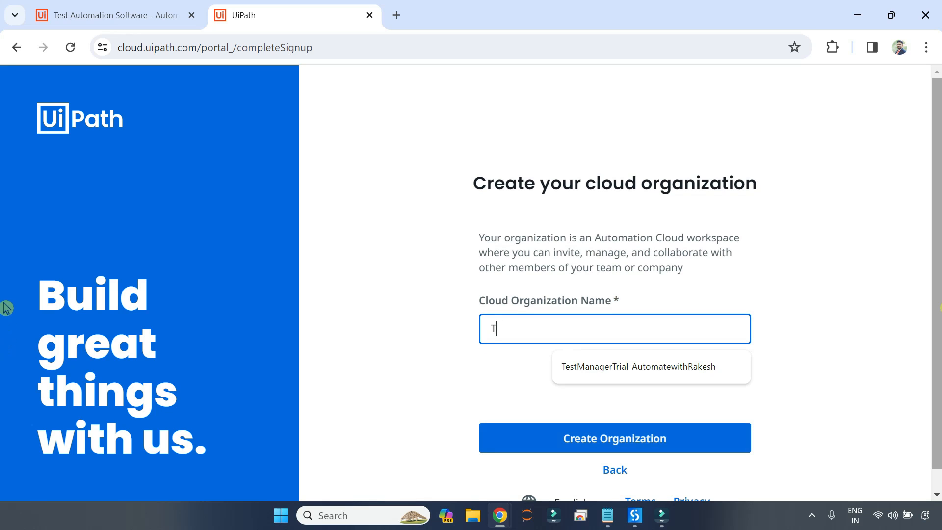
{"action": "type", "text": "estManager"}
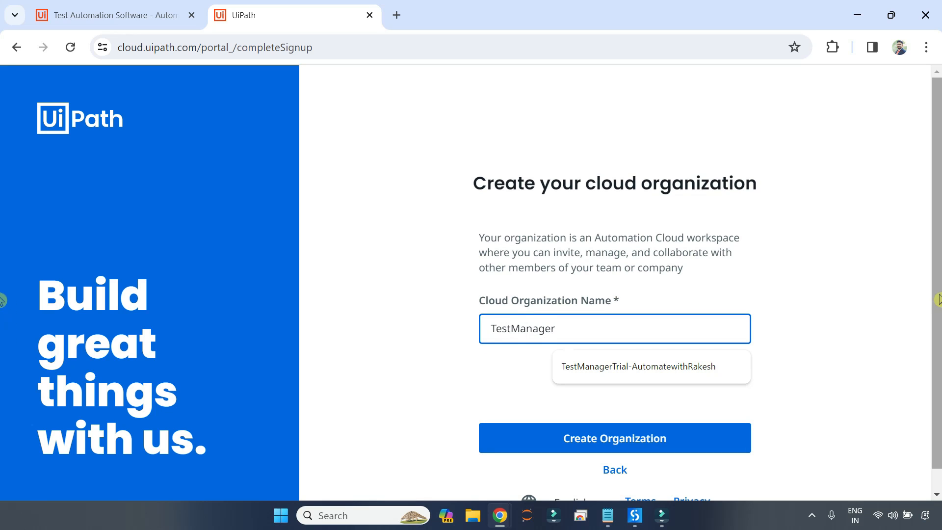
{"action": "type", "text": "AutomateWithRak"}
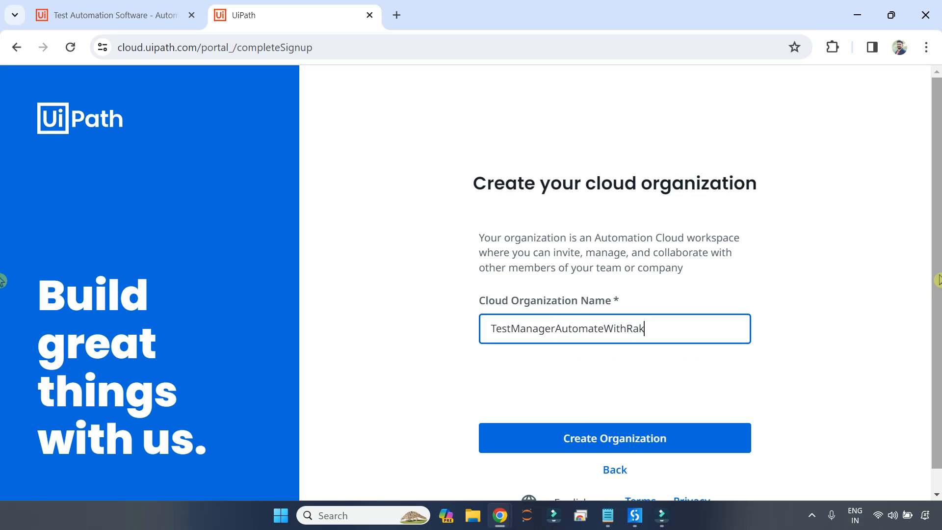
{"action": "type", "text": "esh"}
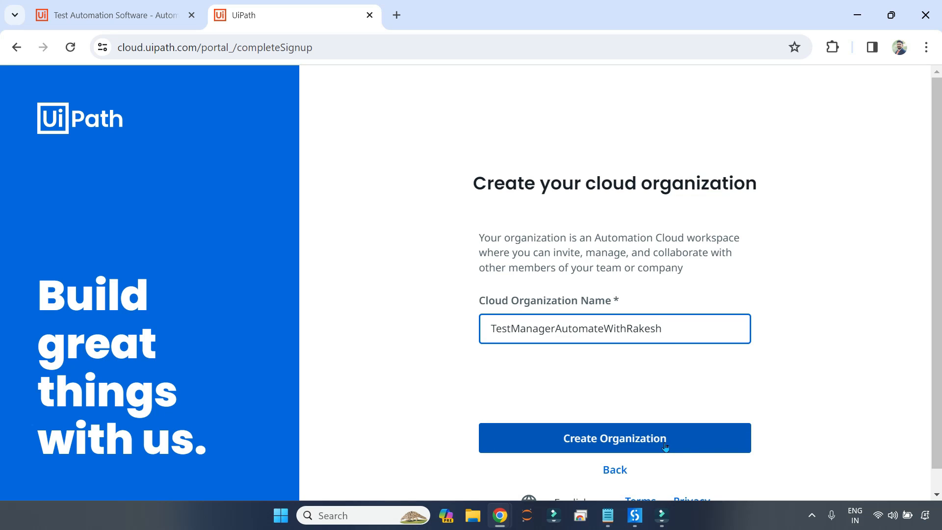
{"action": "scroll", "scroll_direction": "down", "scroll_amount": 3}
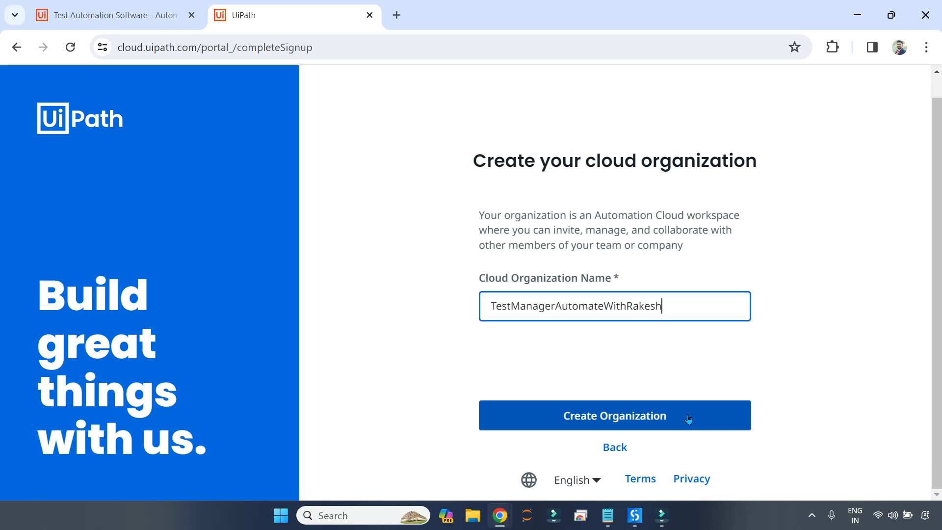
{"action": "mouse_move", "coordinate": [548, 315]}
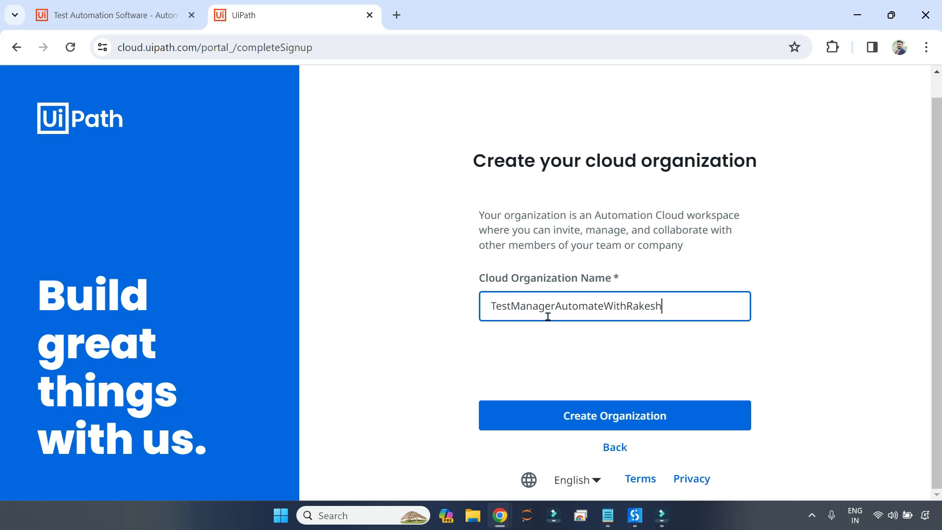
{"action": "mouse_move", "coordinate": [673, 420]}
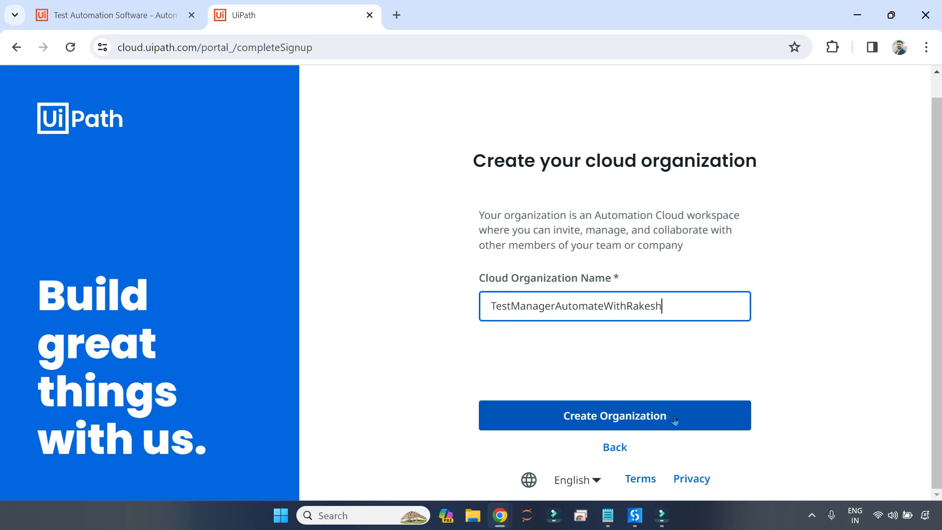
{"action": "mouse_move", "coordinate": [676, 411]}
{"action": "type", "text": "cloud.uipath.com"}
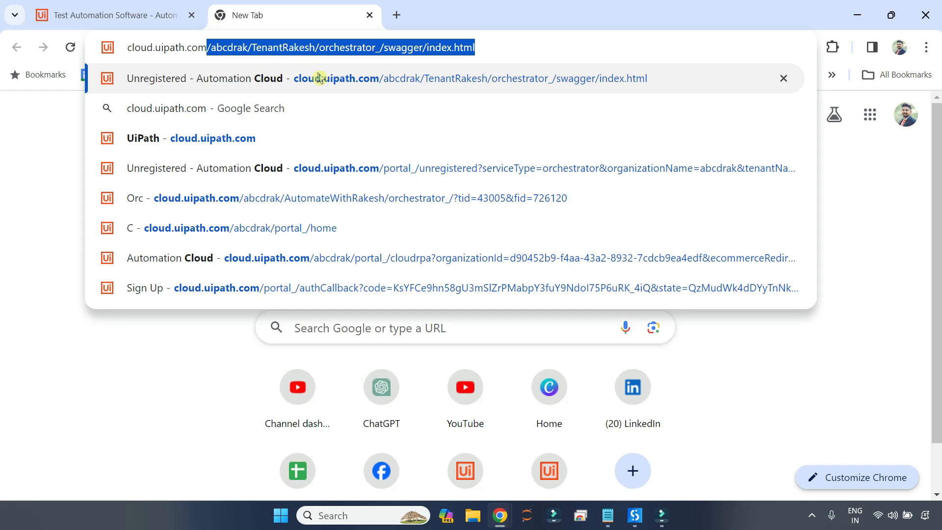
Navigate to cloud.uipath.com to reach the existing-organizations page
{"action": "key", "text": "Backspace"}
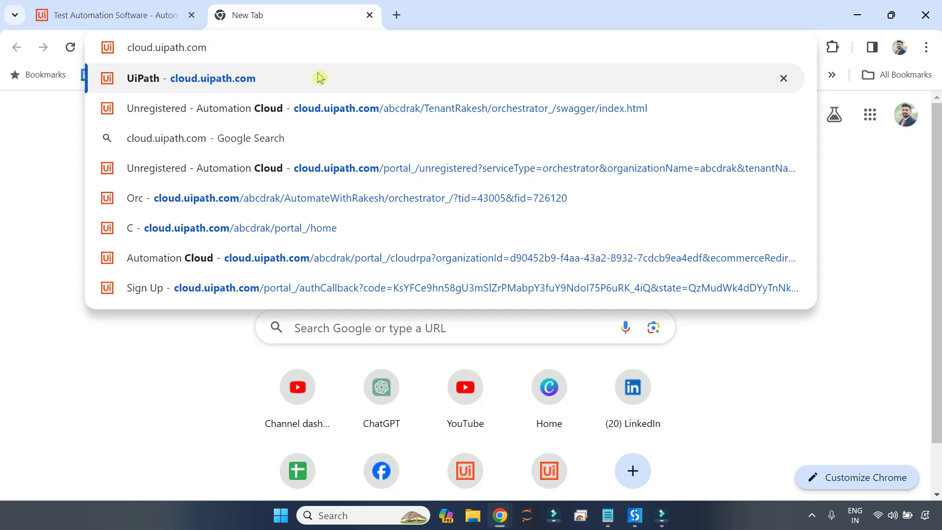
{"action": "left_click", "coordinate": [213, 78]}
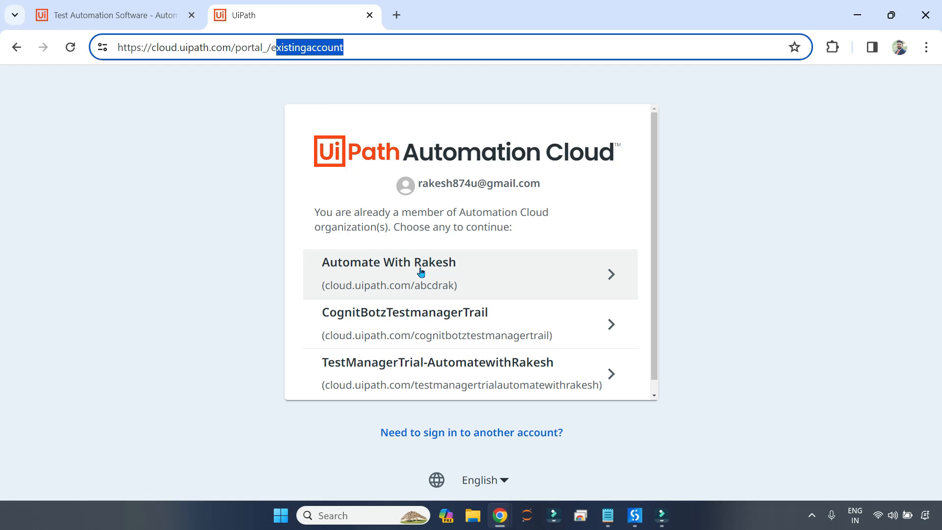
{"action": "mouse_move", "coordinate": [384, 359]}
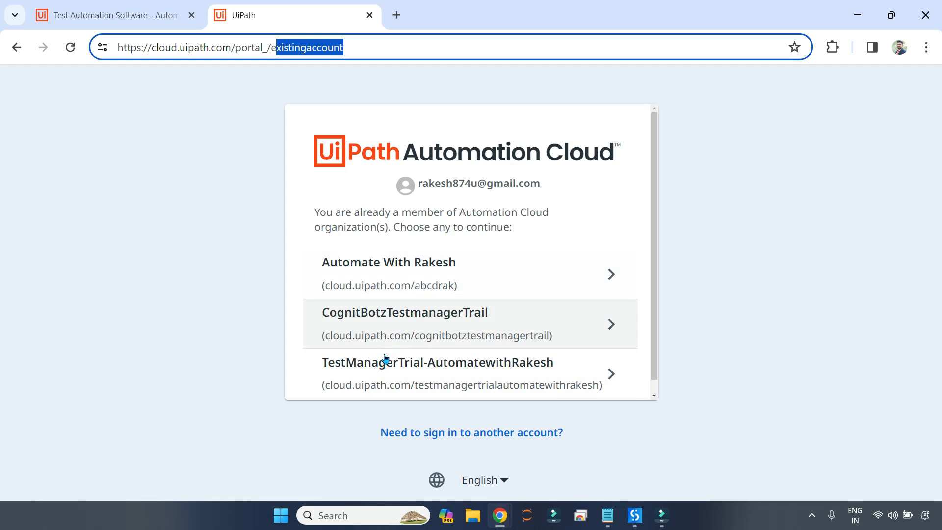
{"action": "mouse_move", "coordinate": [469, 379]}
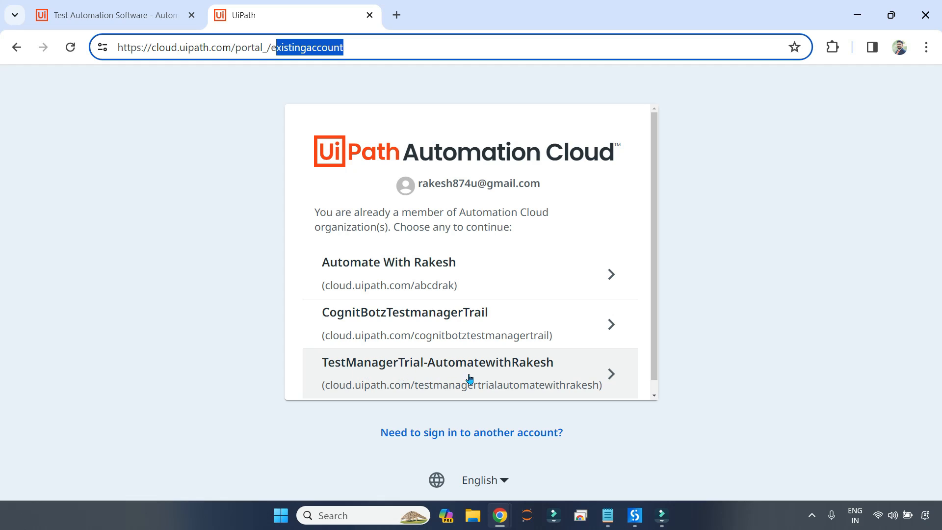
{"action": "mouse_move", "coordinate": [587, 378]}
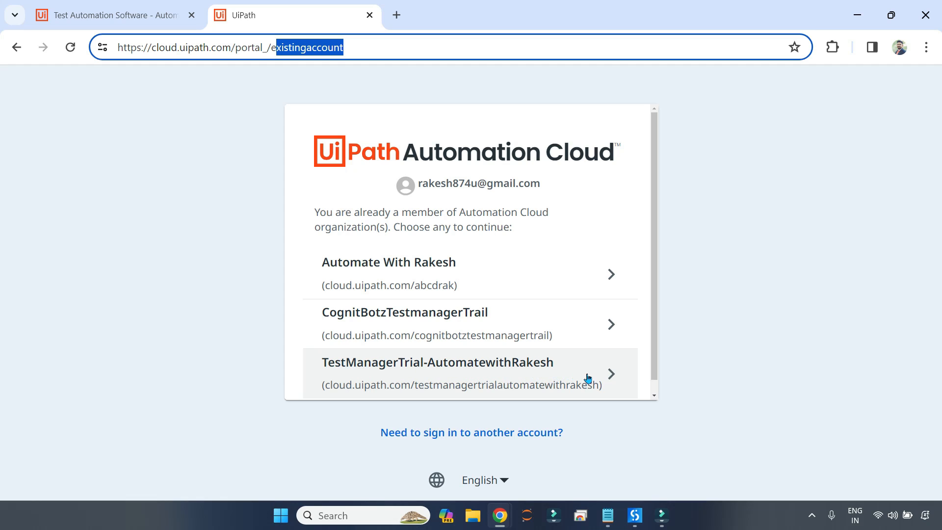
{"action": "mouse_move", "coordinate": [596, 374]}
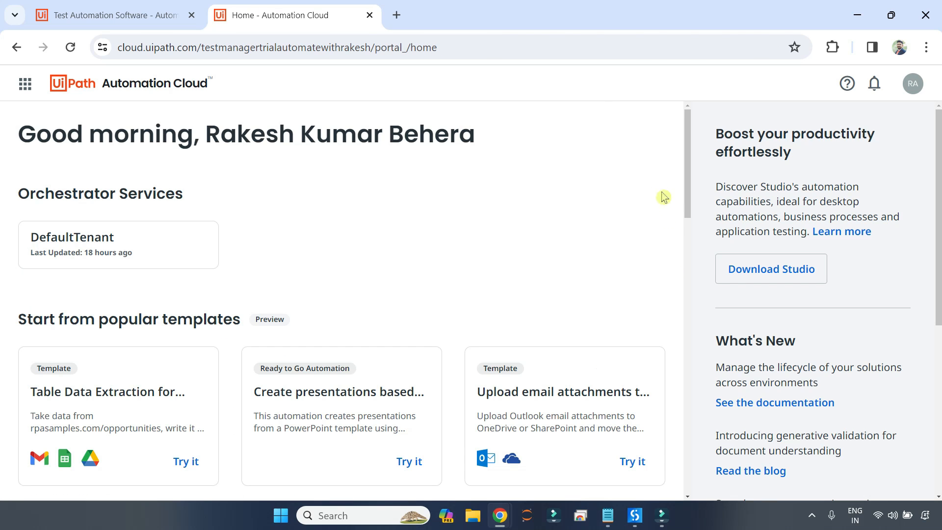
Go to Admin in the left navigation to show the Administration page with DefaultTenant
{"action": "left_click", "coordinate": [24, 83]}
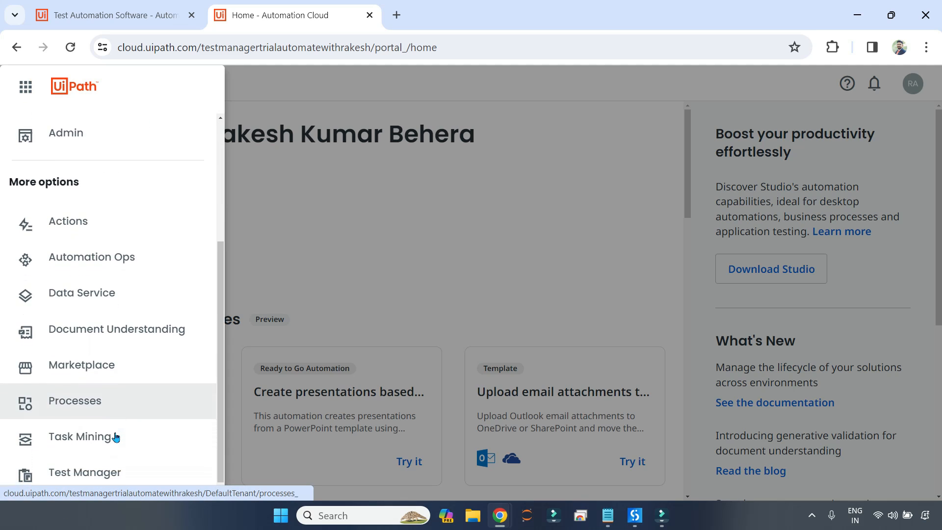
{"action": "mouse_move", "coordinate": [119, 426]}
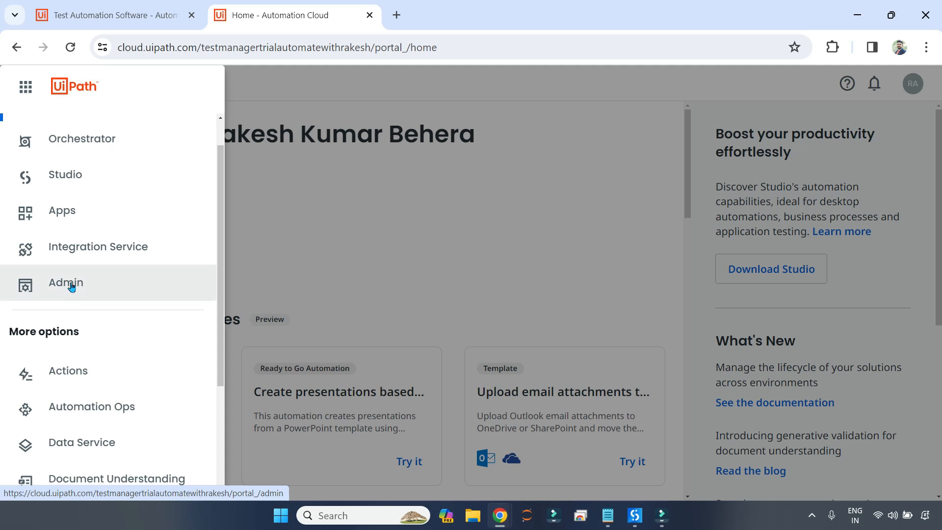
{"action": "left_click", "coordinate": [65, 283]}
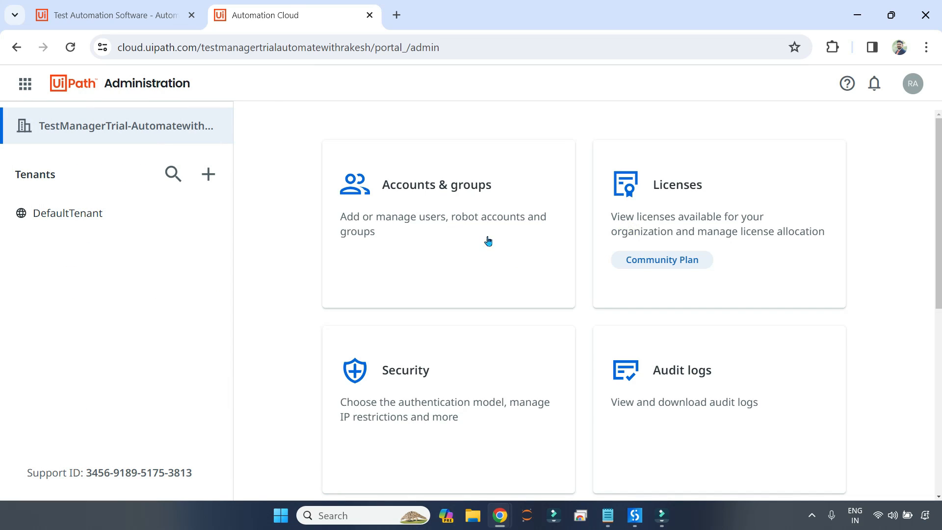
{"action": "left_click", "coordinate": [25, 83]}
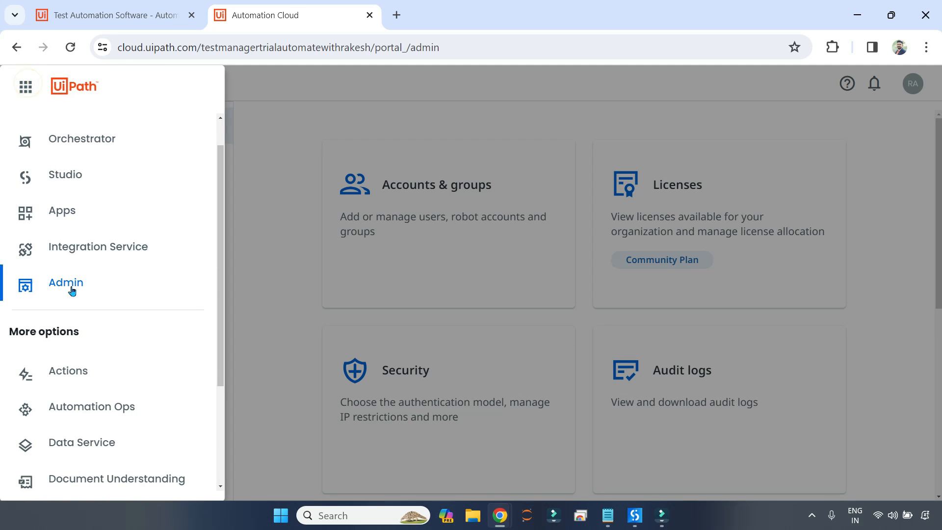
{"action": "left_click", "coordinate": [66, 282]}
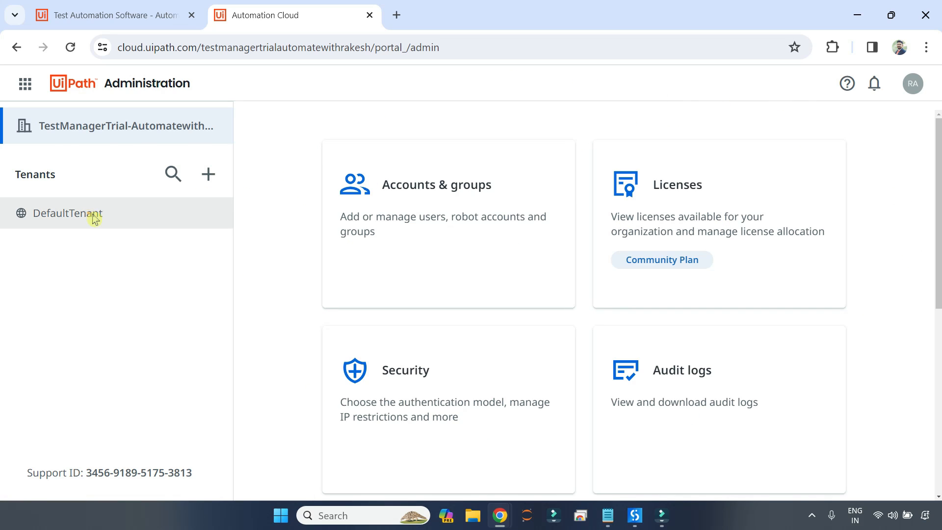
Show DefaultTenant's Services list and locate the Test Manager card among the enabled services
{"action": "left_click", "coordinate": [68, 213]}
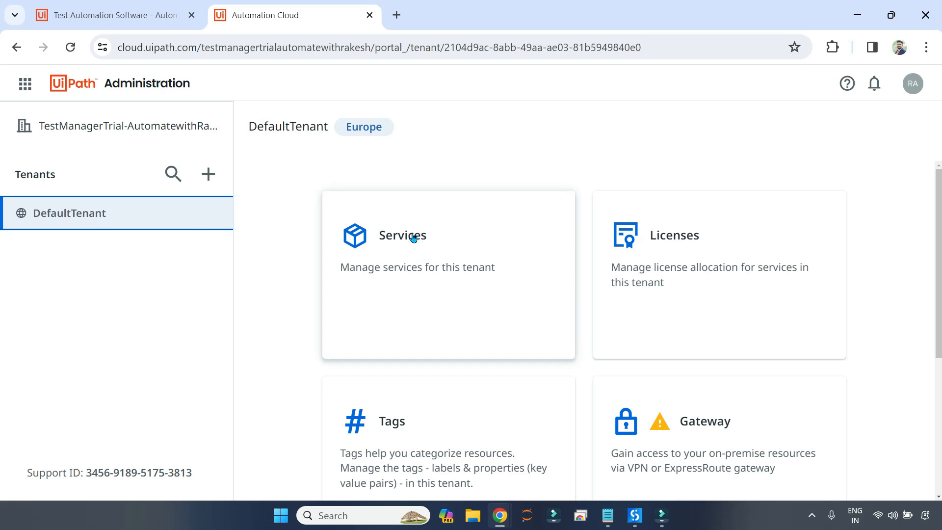
{"action": "left_click", "coordinate": [403, 234]}
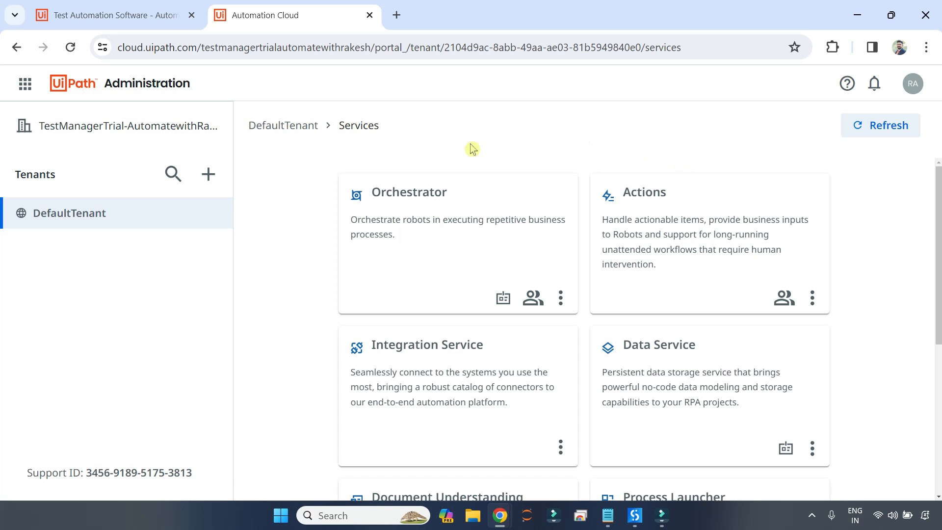
{"action": "mouse_move", "coordinate": [832, 162]}
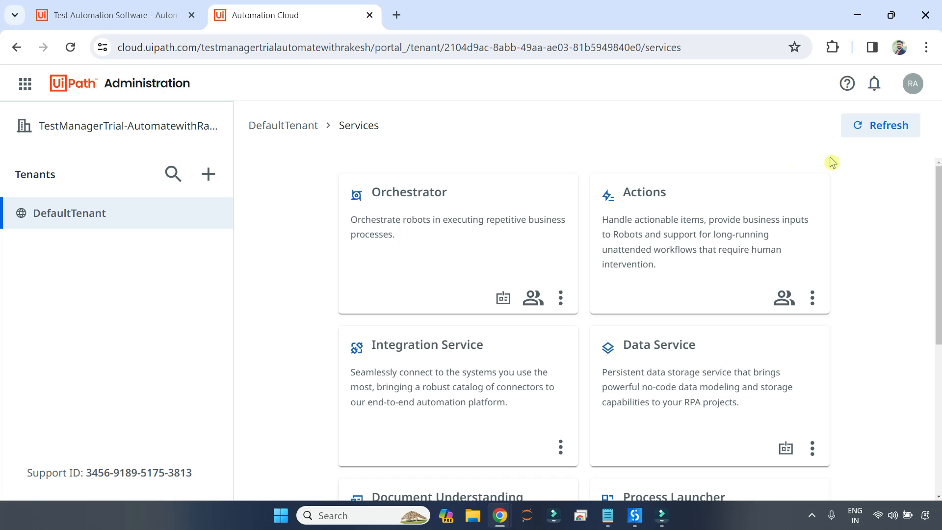
{"action": "scroll", "scroll_direction": "down", "scroll_amount": 3}
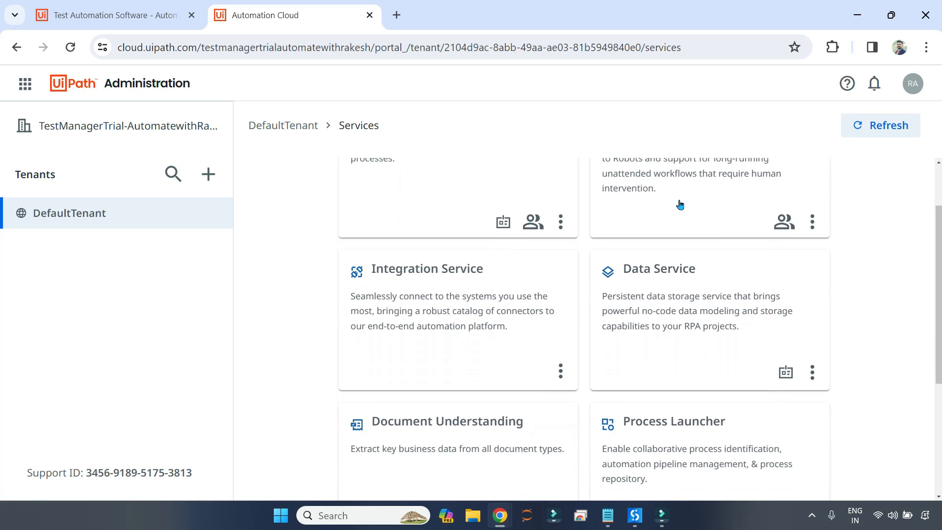
{"action": "scroll", "scroll_direction": "down", "scroll_amount": 3}
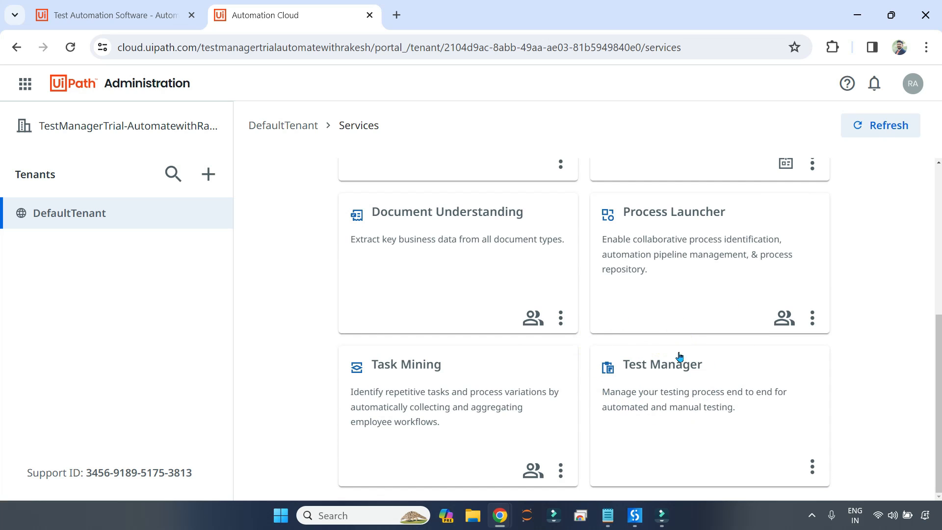
{"action": "scroll", "scroll_direction": "up", "scroll_amount": 3}
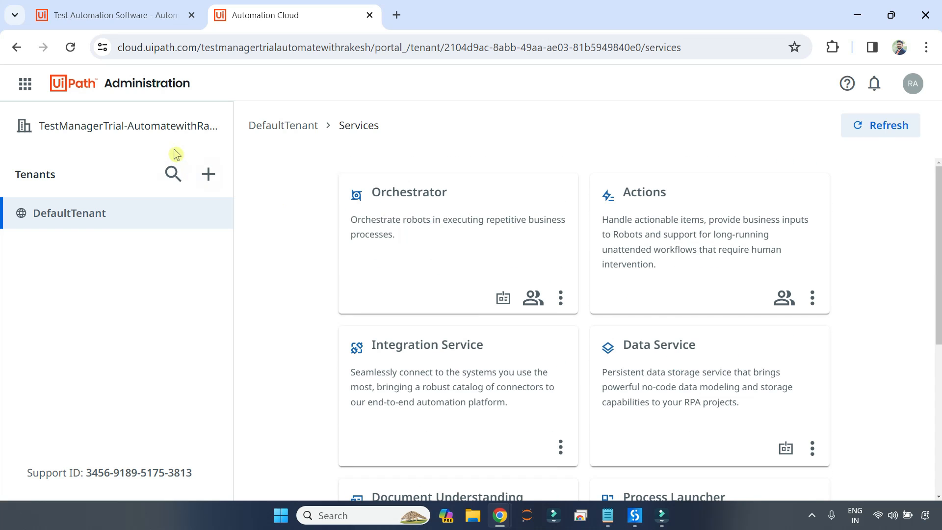
{"action": "scroll", "scroll_direction": "down", "scroll_amount": 3}
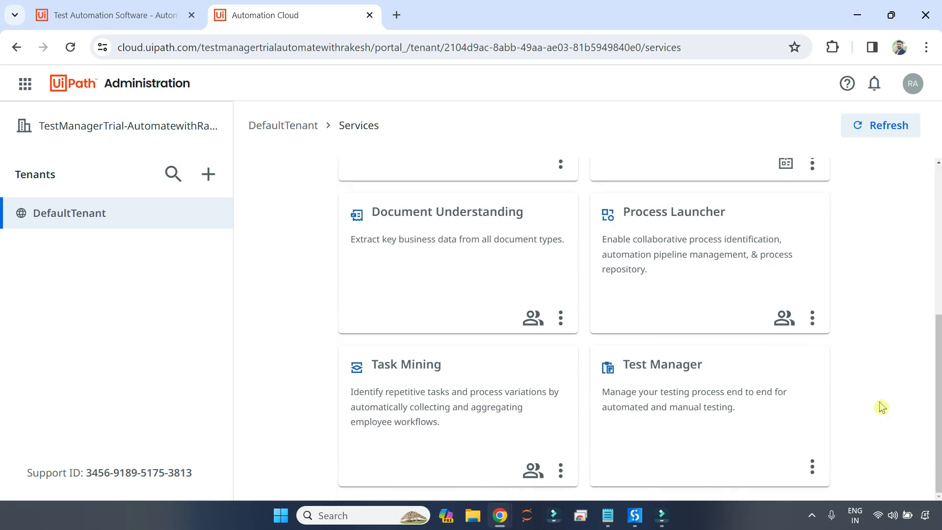
{"action": "mouse_move", "coordinate": [870, 167]}
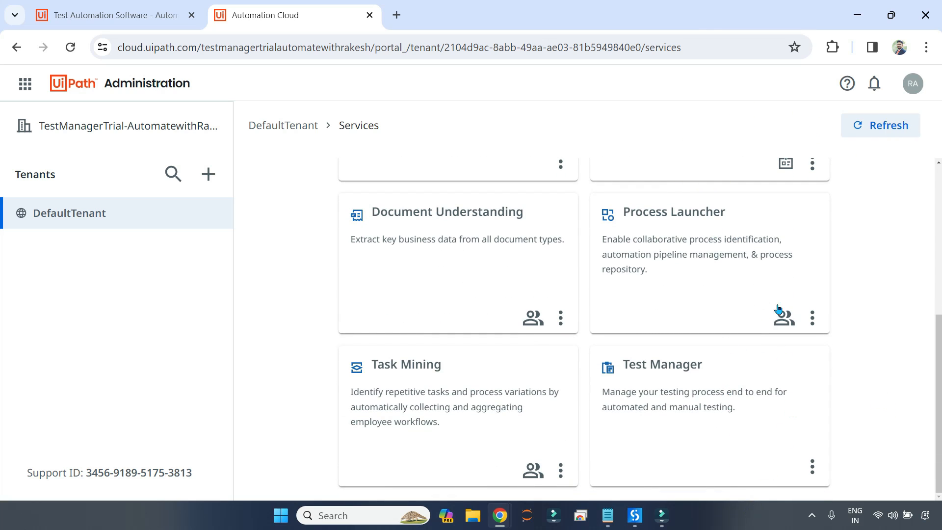
{"action": "mouse_move", "coordinate": [845, 412]}
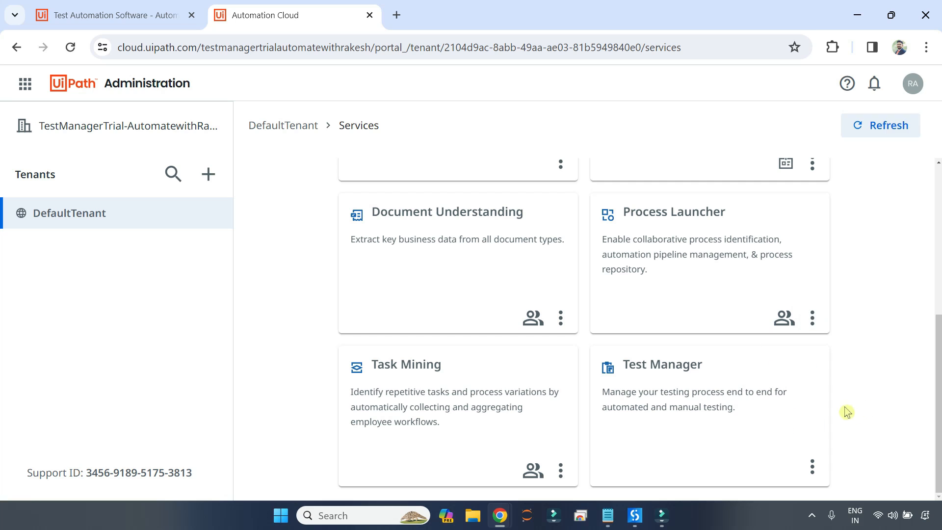
{"action": "mouse_move", "coordinate": [799, 383]}
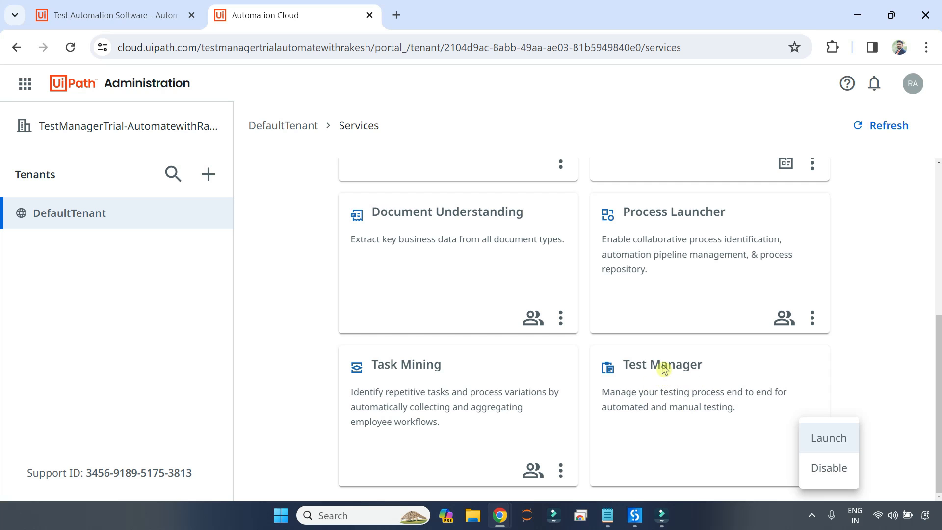
Launch Test Manager for DefaultTenant, landing on its empty Projects page
{"action": "left_click", "coordinate": [827, 438]}
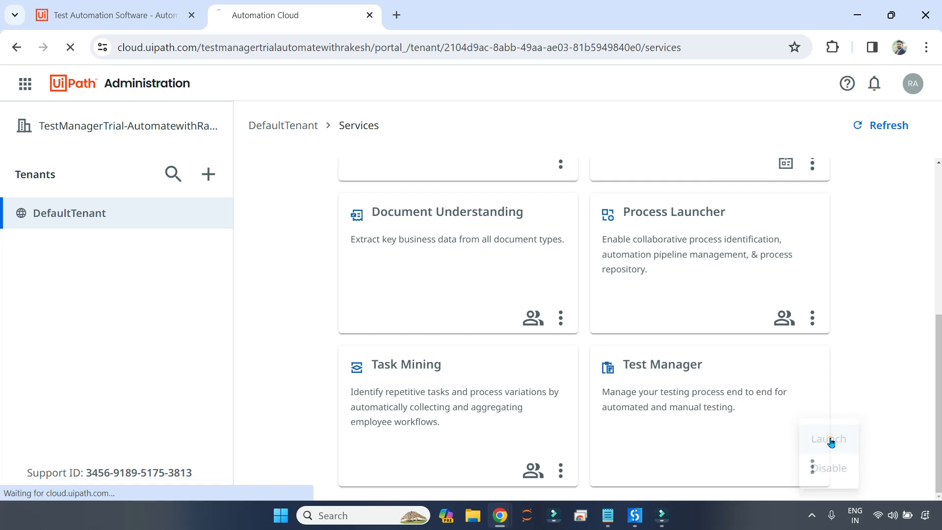
{"action": "left_click", "coordinate": [827, 438]}
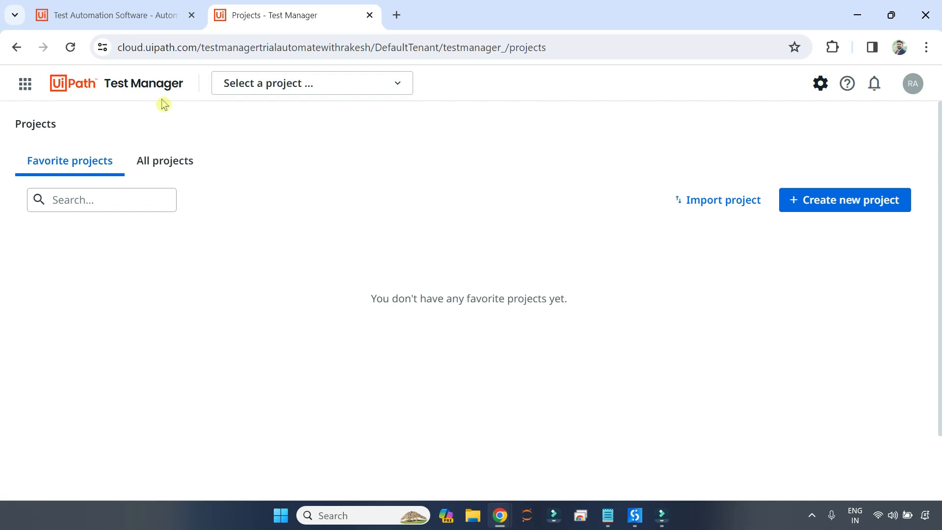
{"action": "mouse_move", "coordinate": [178, 97]}
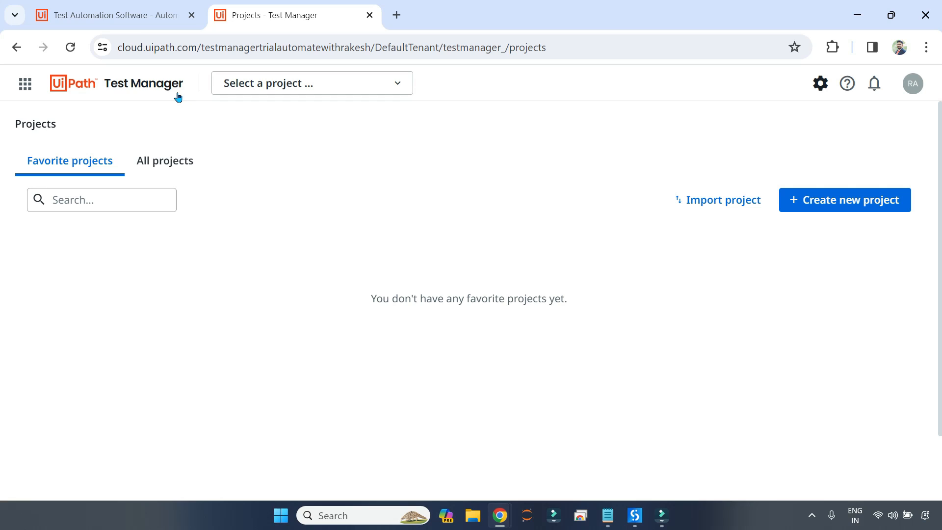
{"action": "mouse_move", "coordinate": [400, 200]}
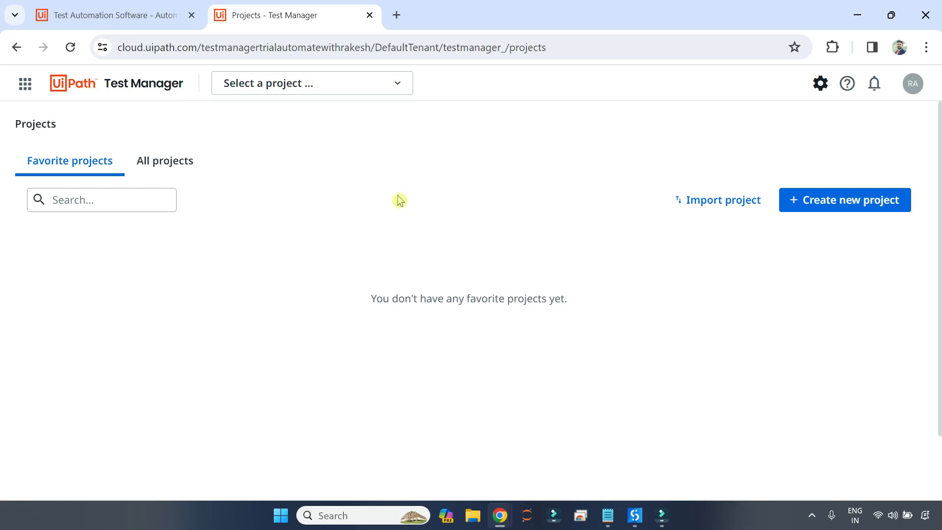
{"action": "mouse_move", "coordinate": [346, 159]}
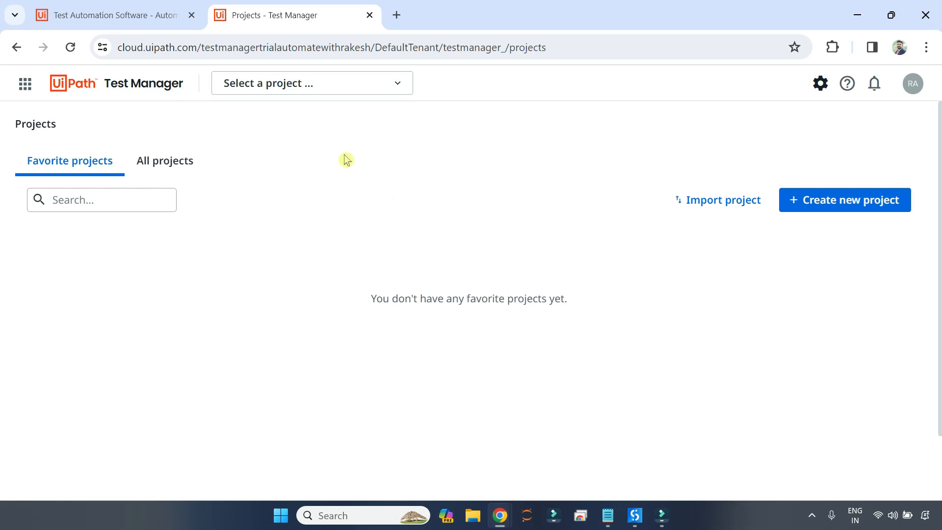
{"action": "mouse_move", "coordinate": [434, 140]}
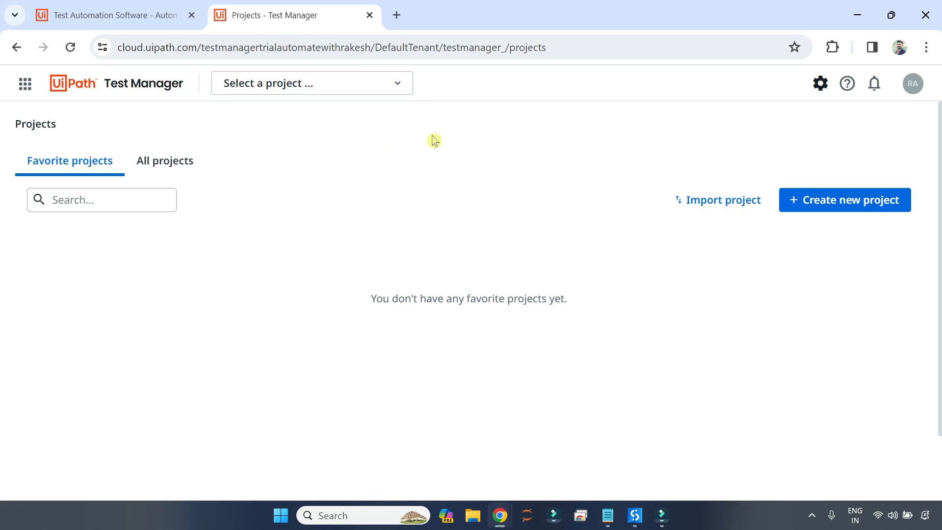
{"action": "mouse_move", "coordinate": [416, 141]}
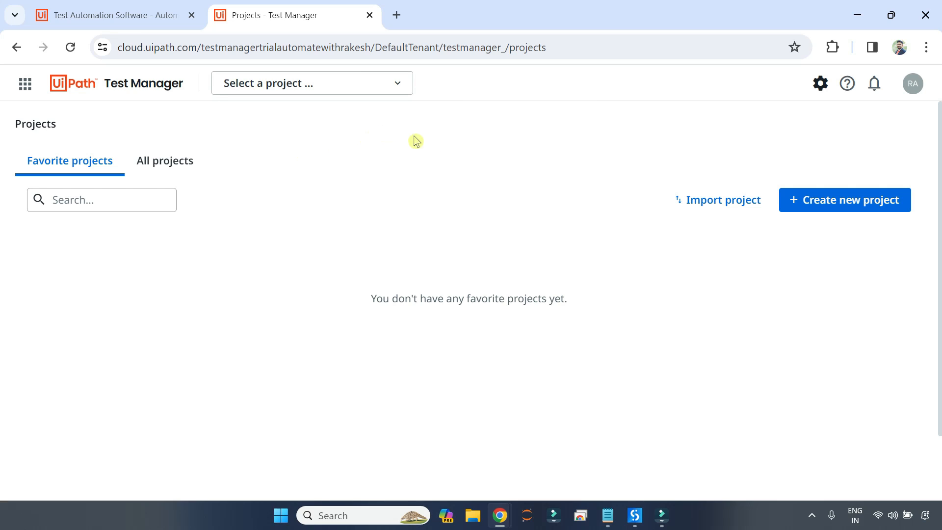
{"action": "mouse_move", "coordinate": [371, 149]}
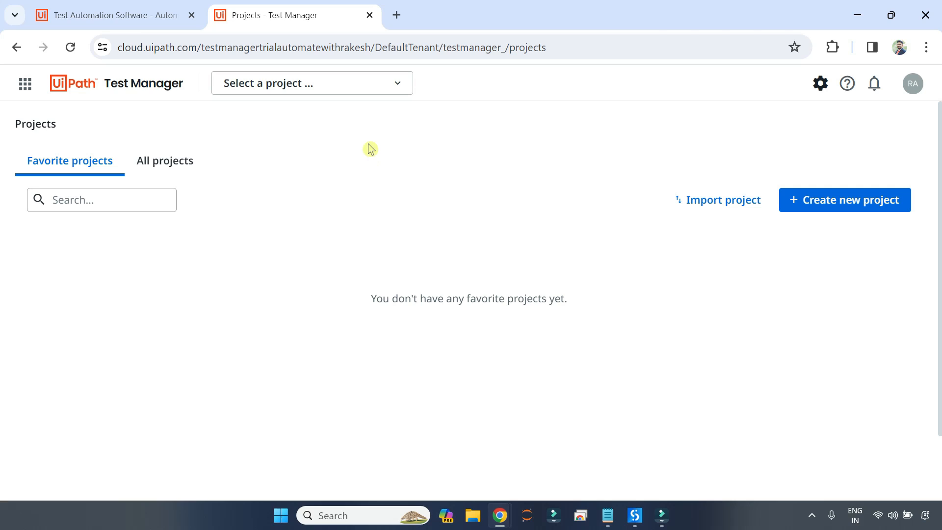
{"action": "left_click", "coordinate": [24, 84]}
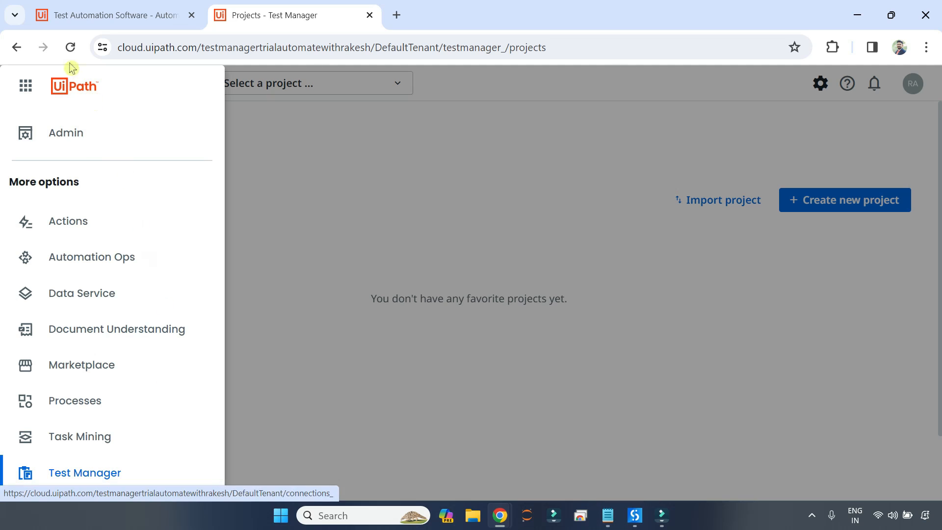
{"action": "mouse_move", "coordinate": [71, 47]}
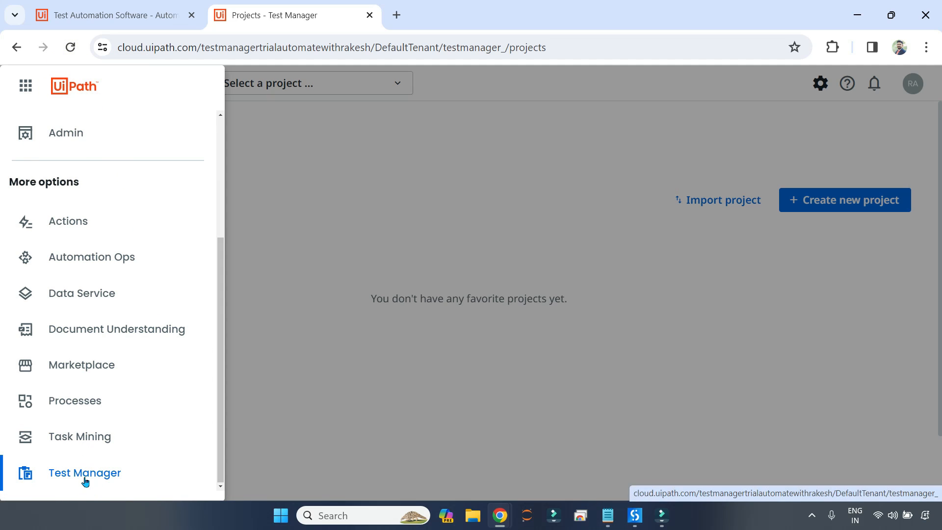
{"action": "mouse_move", "coordinate": [71, 137]}
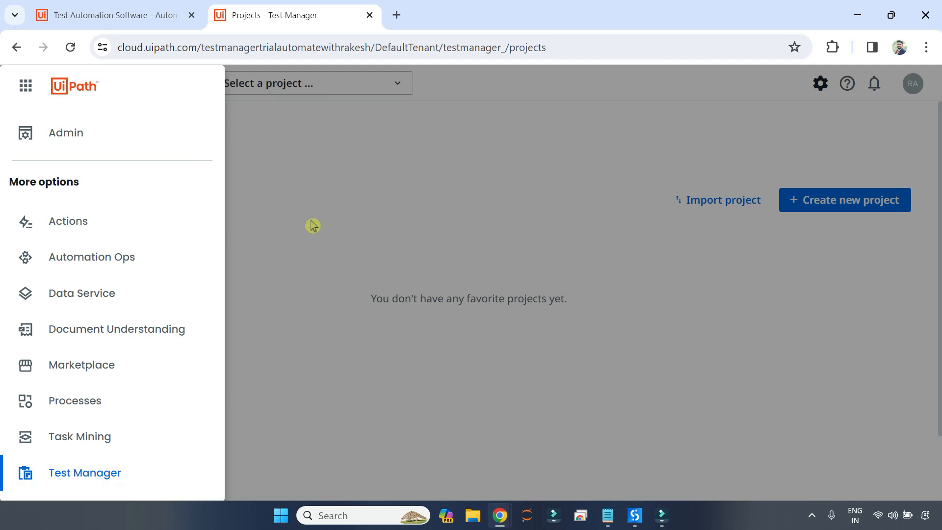
{"action": "left_click", "coordinate": [26, 83]}
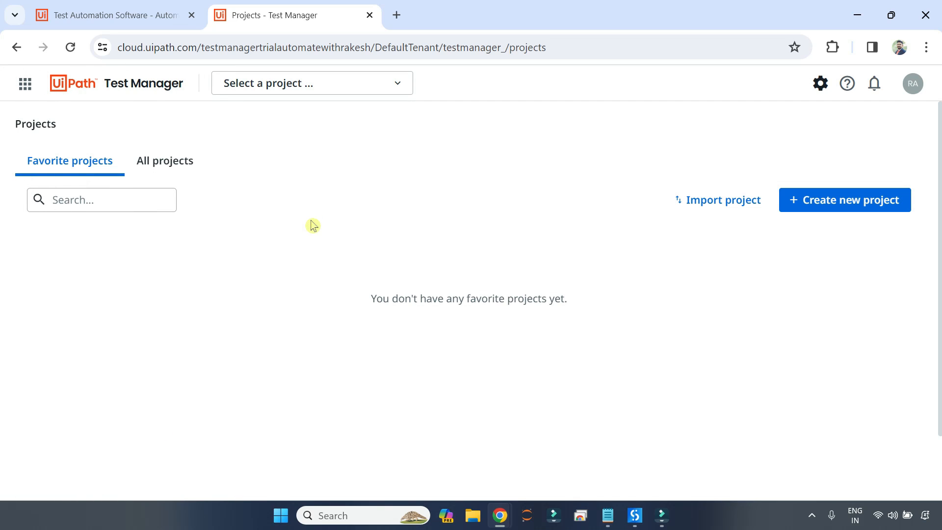